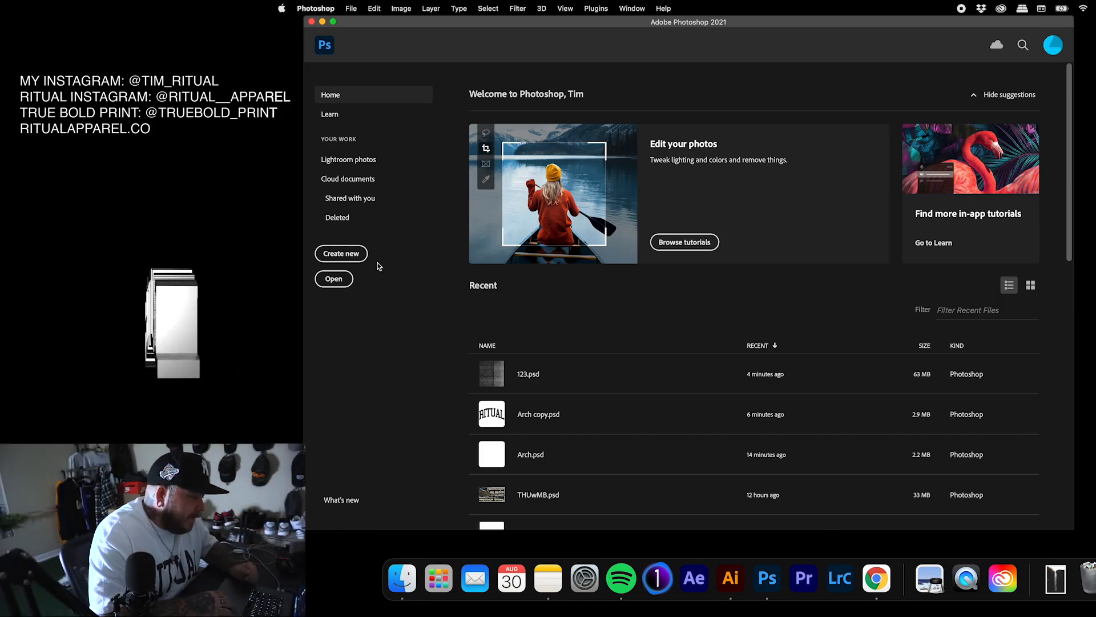
Create a 15 × 16 inch, 300 ppi grayscale canvas and preview a 2×2 guide layout
click(340, 252)
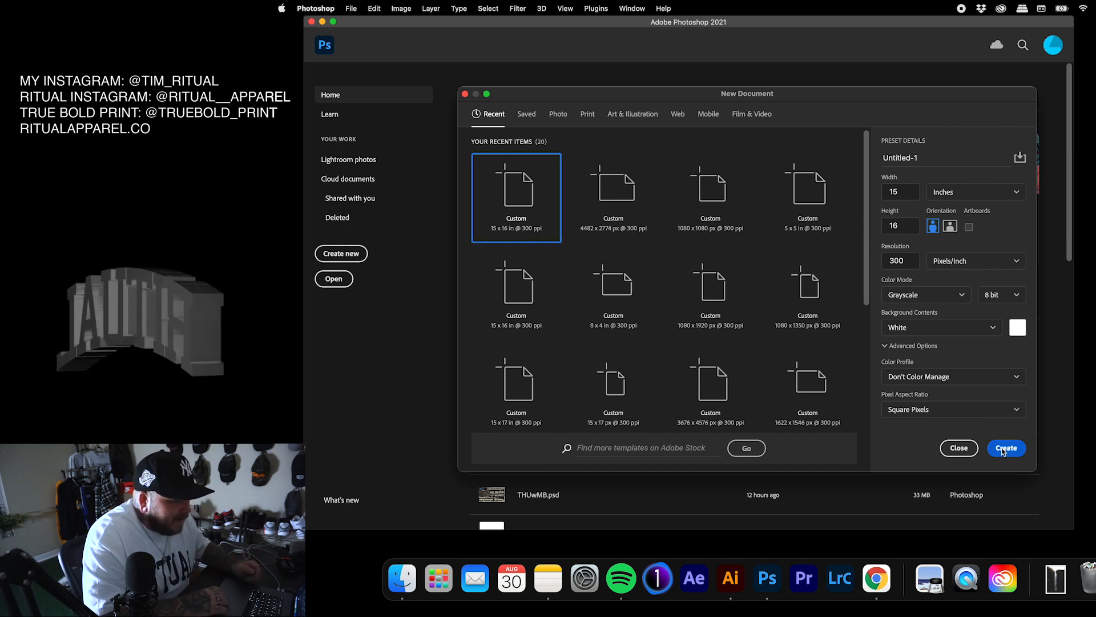
click(564, 9)
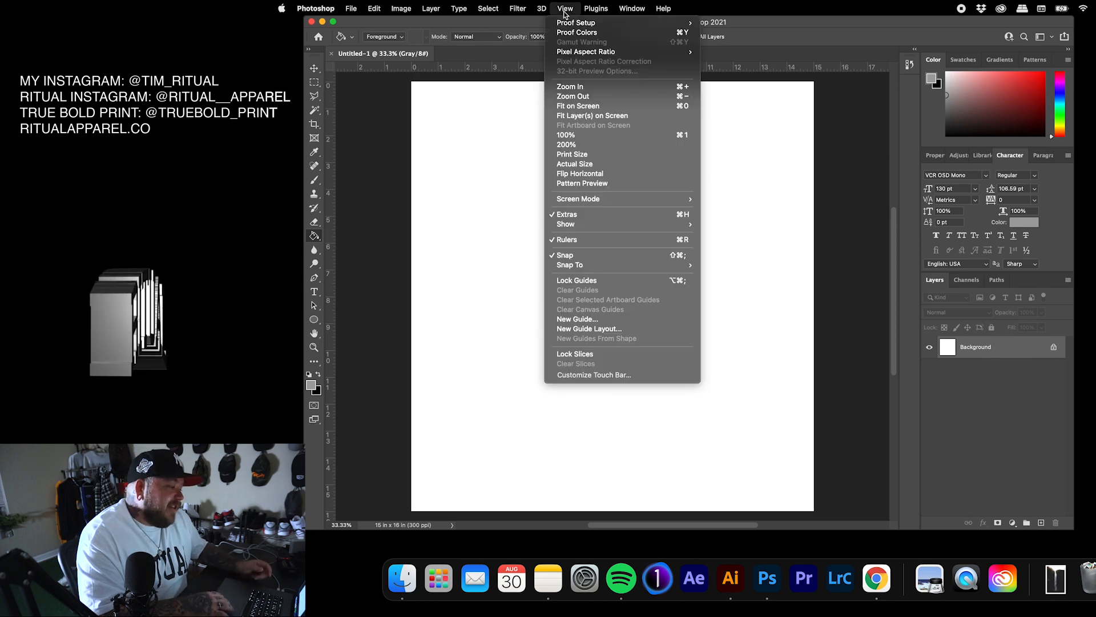
click(589, 329)
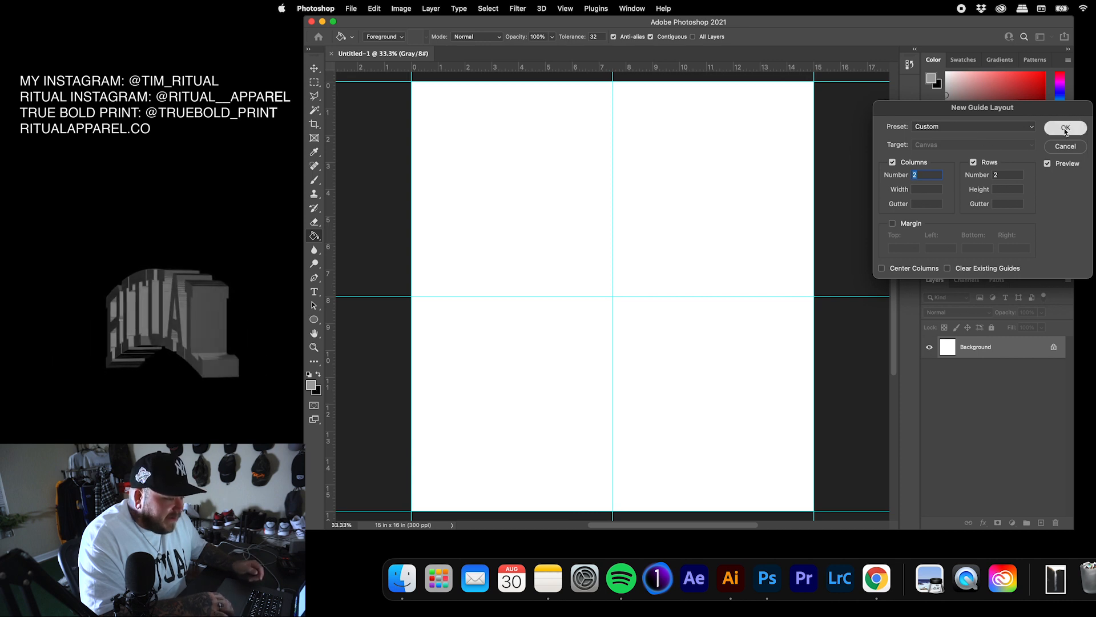
Apply the two-column, two-row guides and drag RITUAL from Arch copy.psd onto the canvas
click(1065, 129)
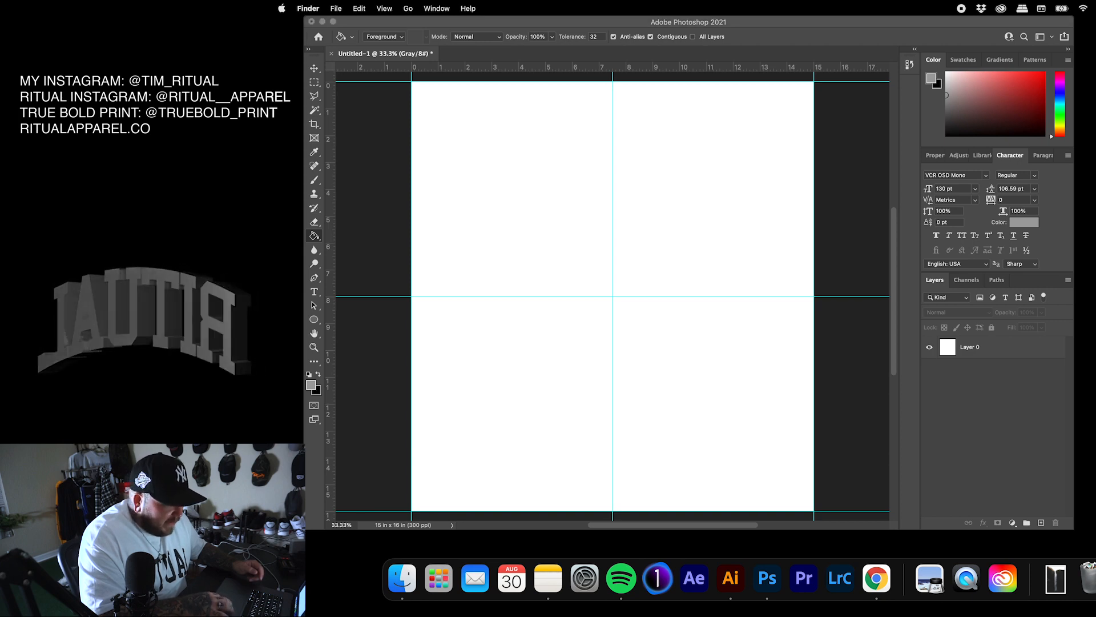
click(767, 578)
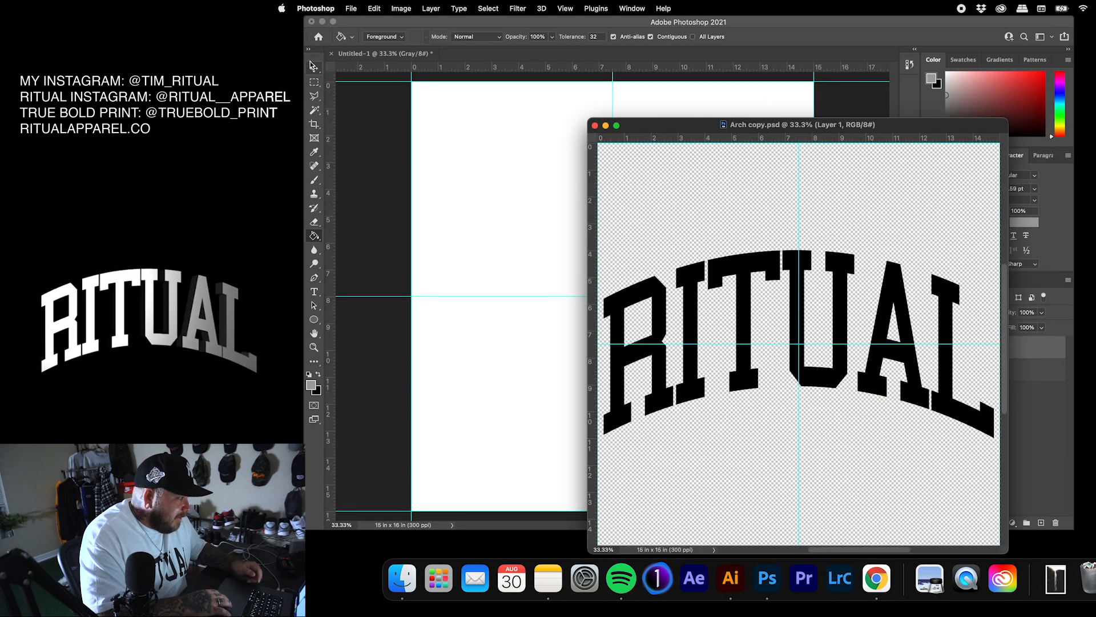
click(314, 68)
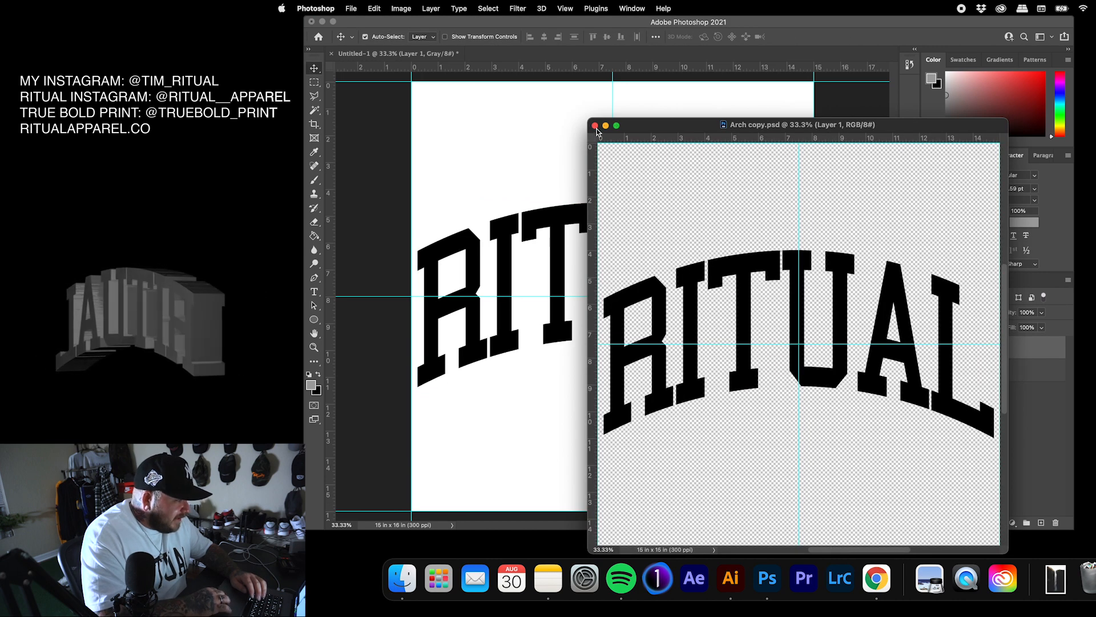
Close Arch copy, make Layer 1 a smart object, and apply a 23.3 px Gaussian Blur
click(595, 125)
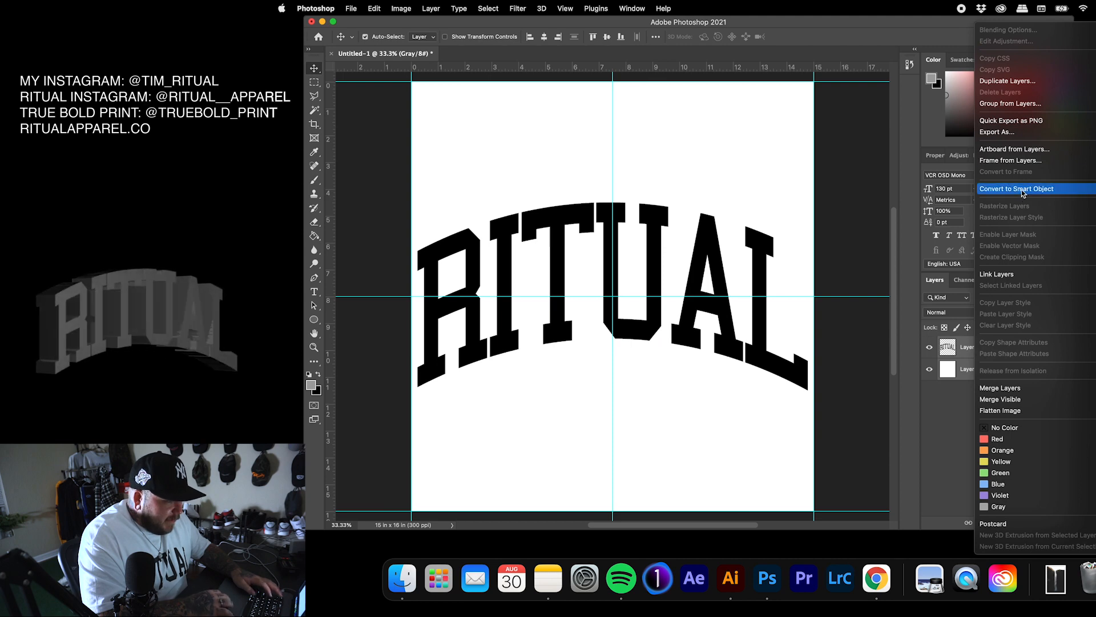
click(1016, 188)
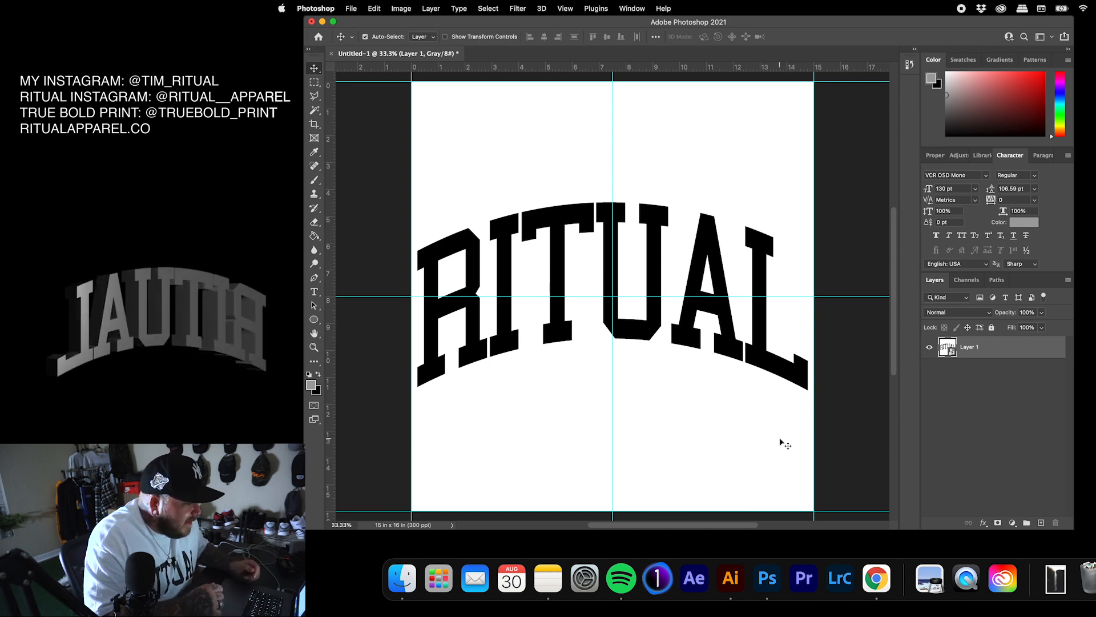
mouse_move(517, 13)
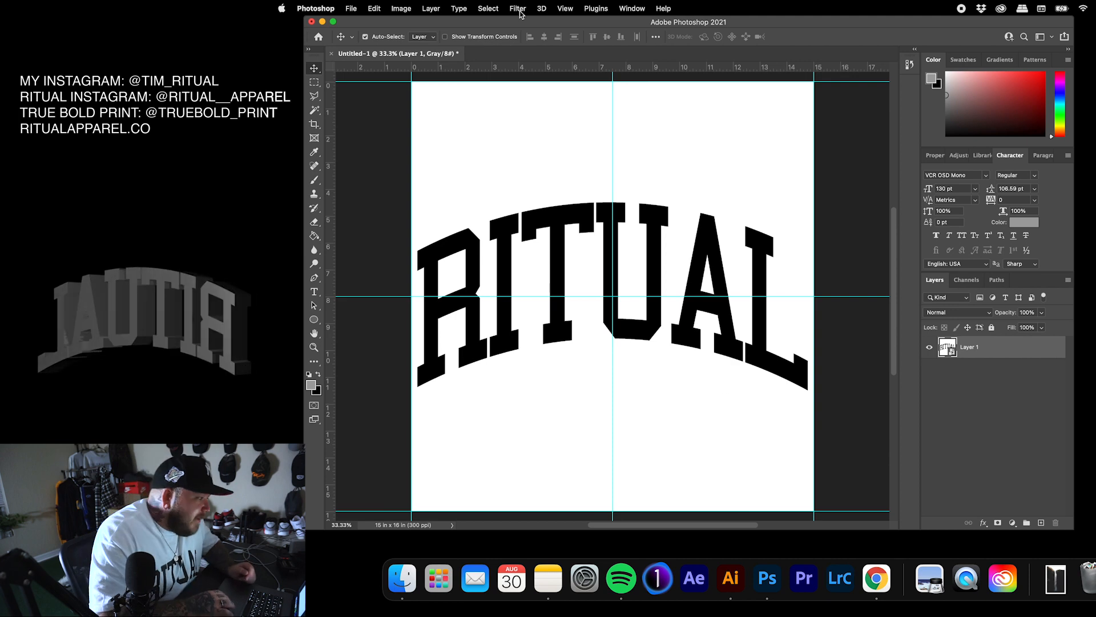
click(517, 9)
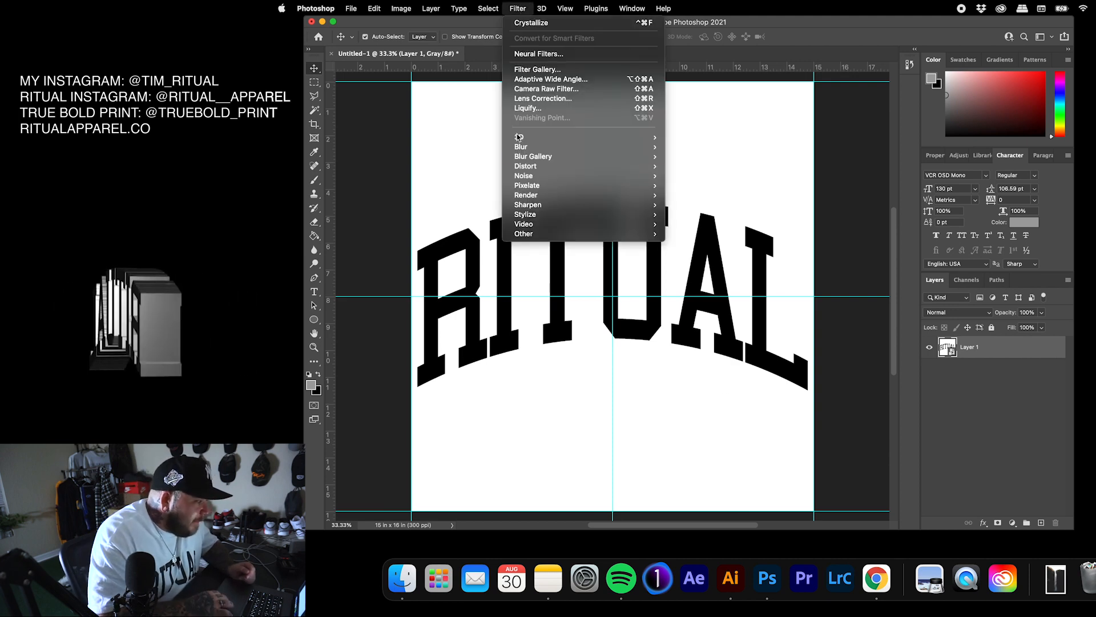
click(521, 147)
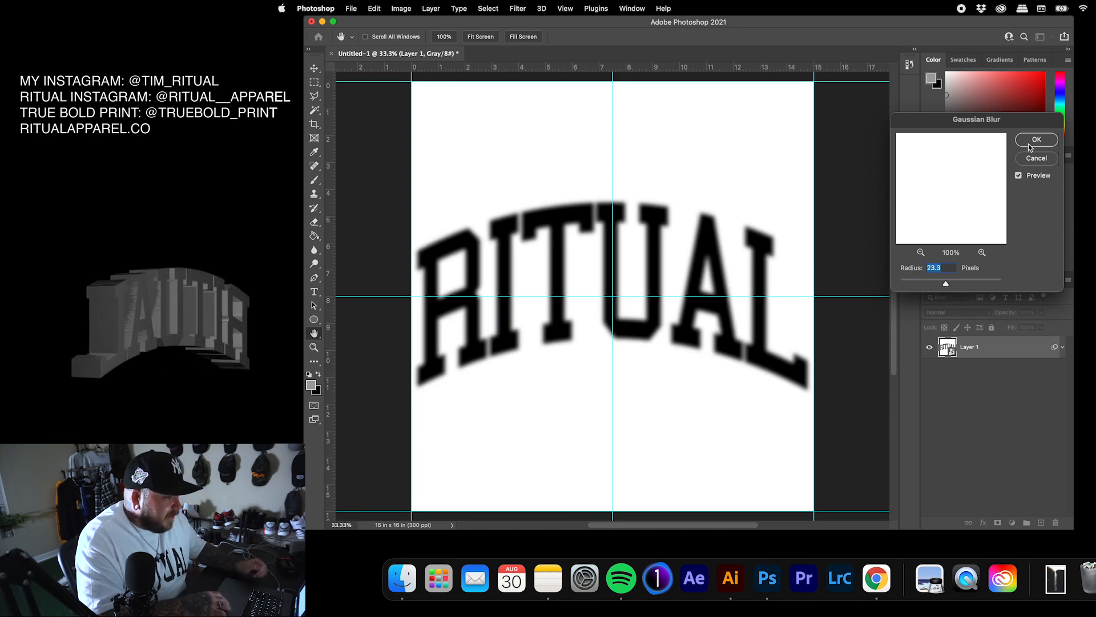
click(1036, 139)
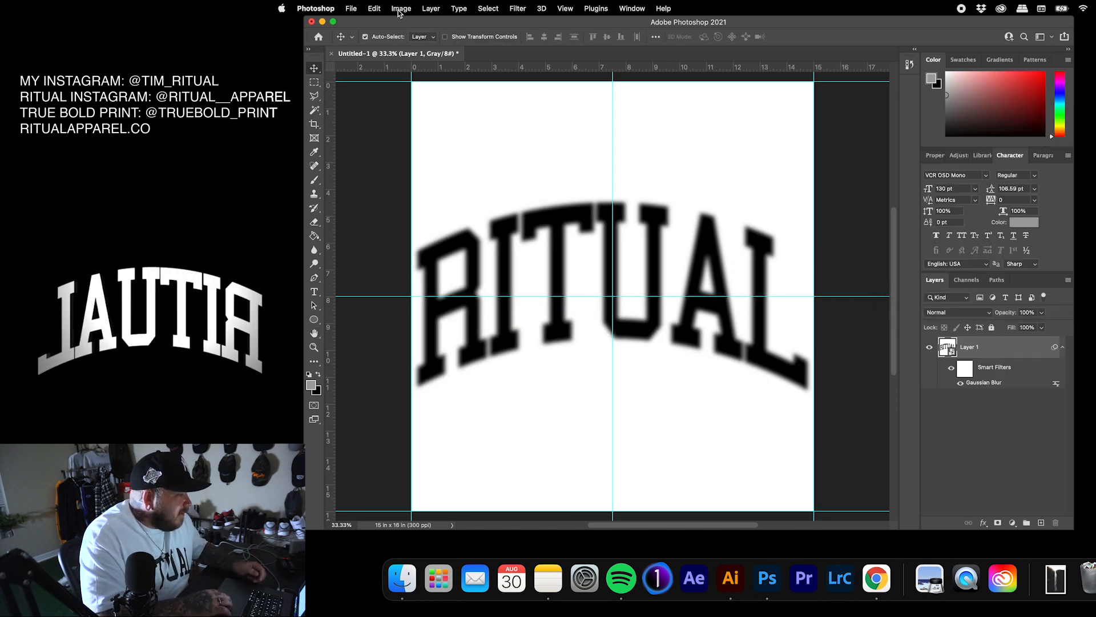
Apply a Threshold at level 158 to turn the blurred RITUAL solid black
click(401, 9)
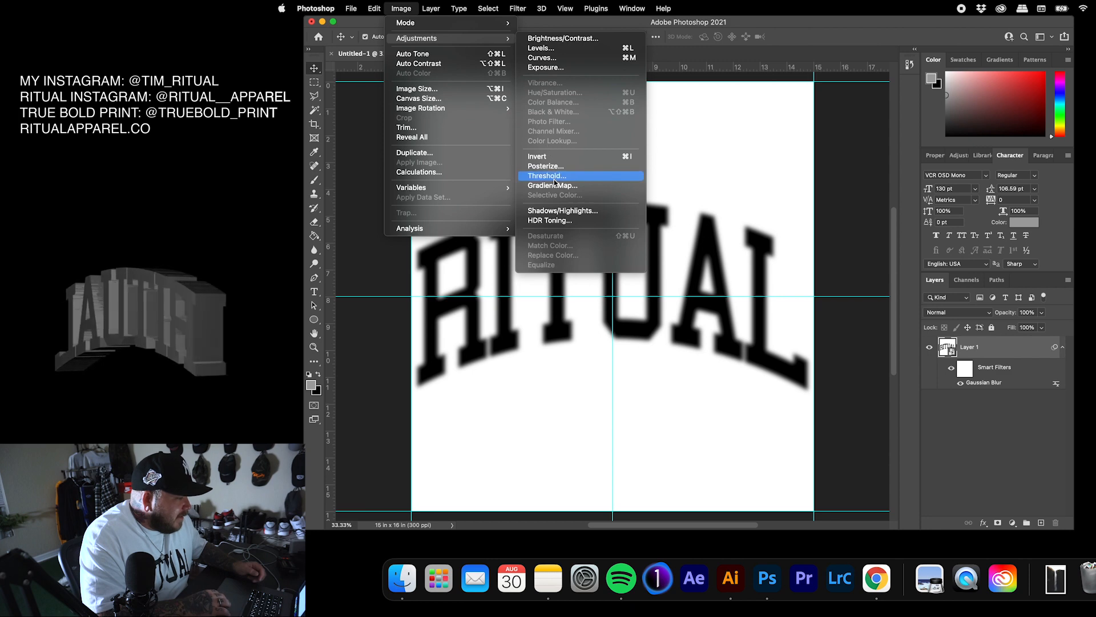
click(547, 175)
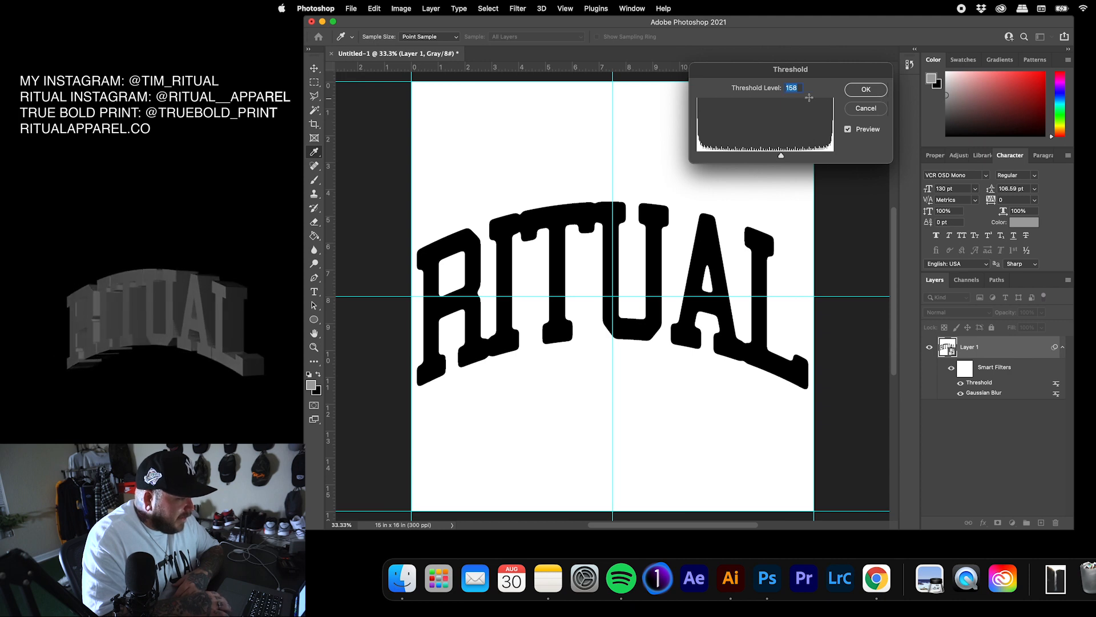
click(865, 89)
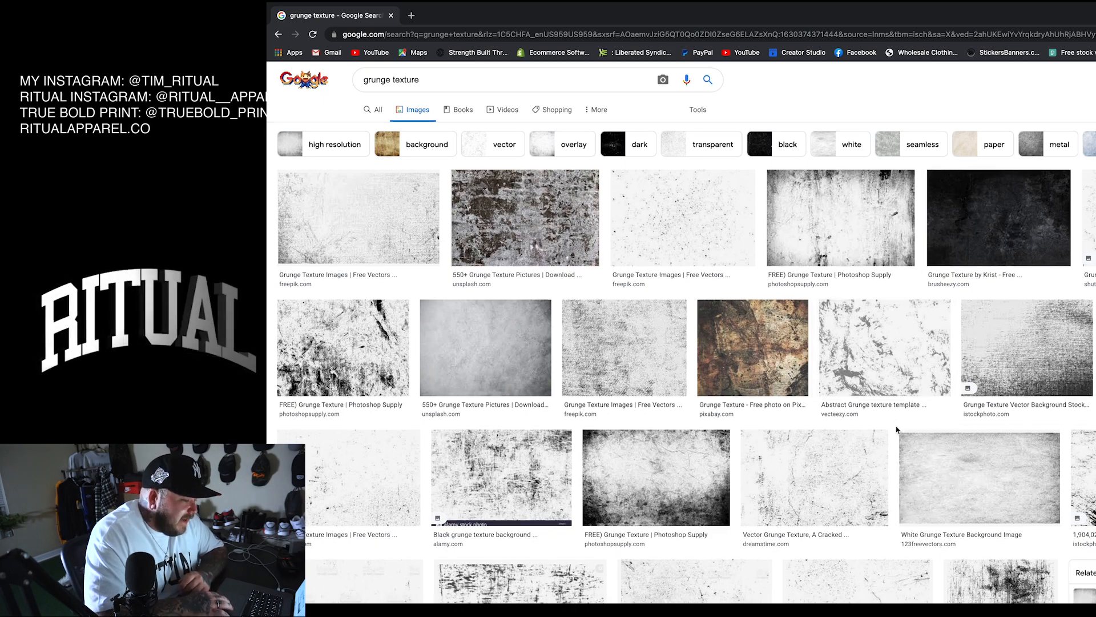
Browse the grunge texture results, closing the brown preview and opening the white texture
scroll(down, 3)
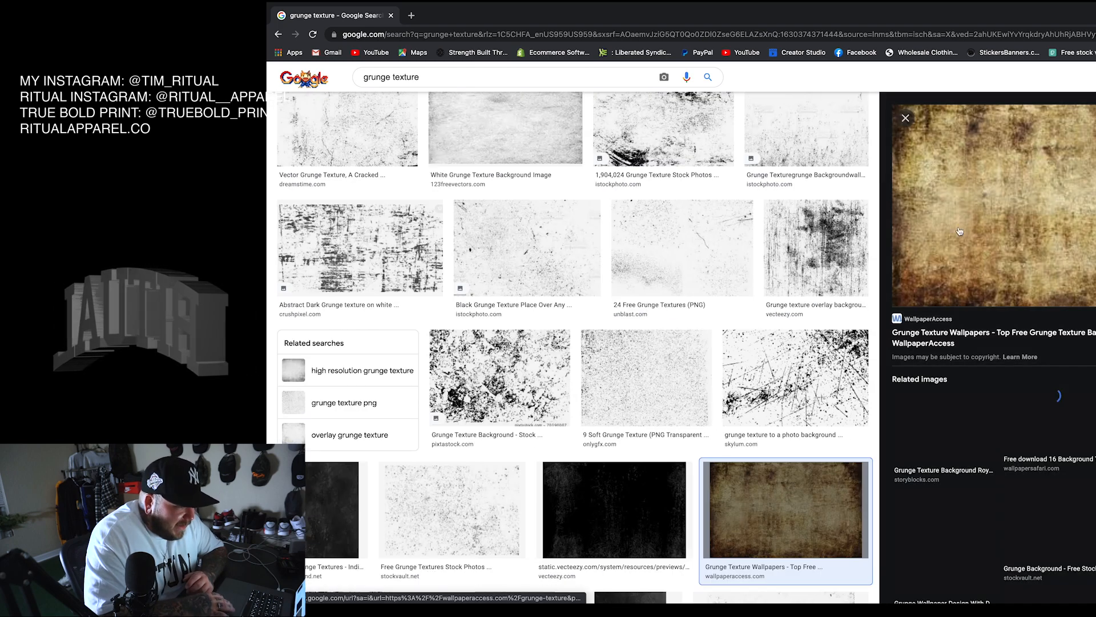
click(906, 118)
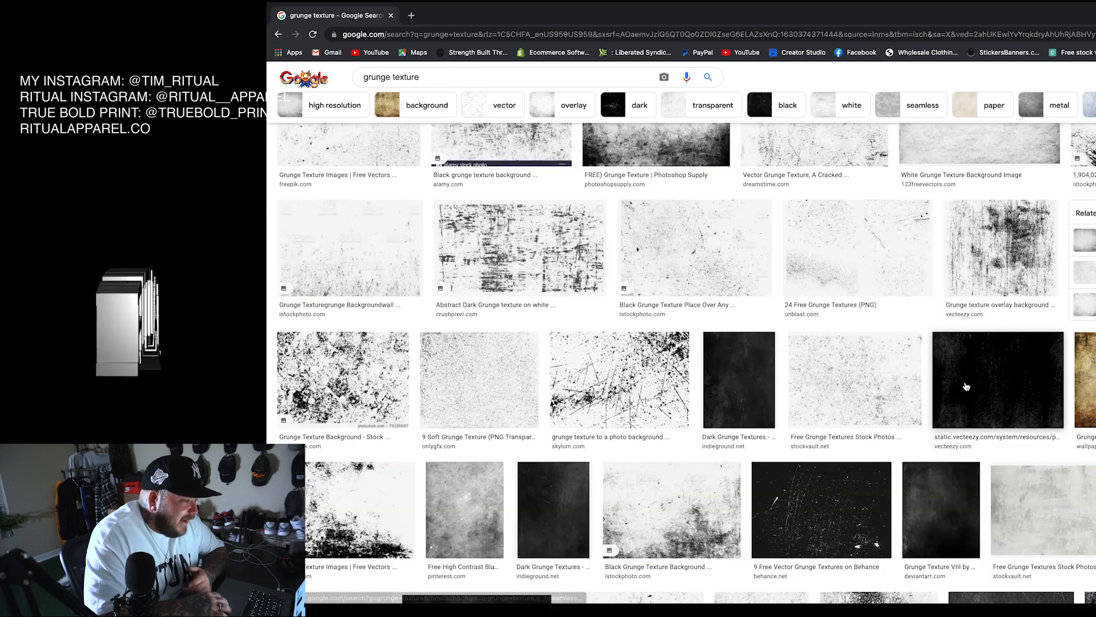
scroll(up, 3)
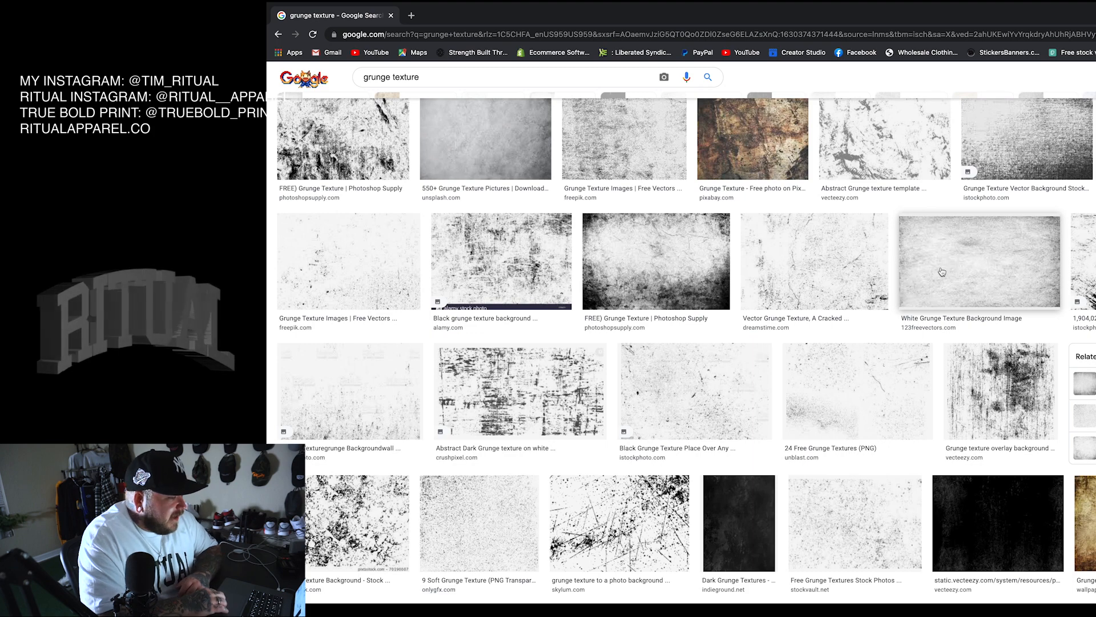
click(766, 578)
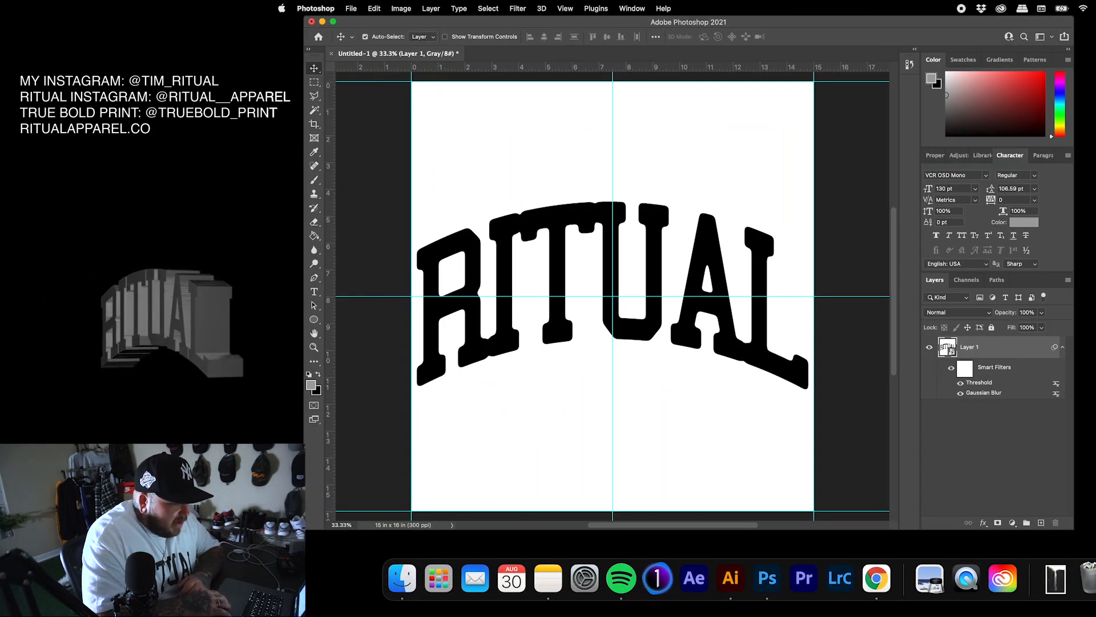
Create a second 15 × 16 inch document for the grunge texture
click(350, 9)
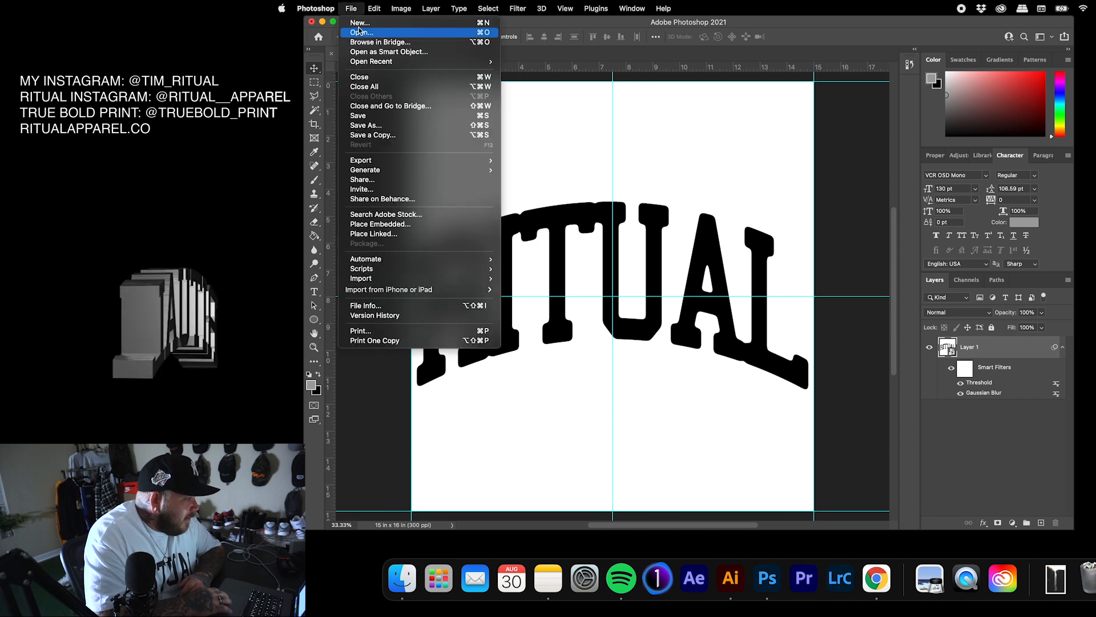
click(360, 23)
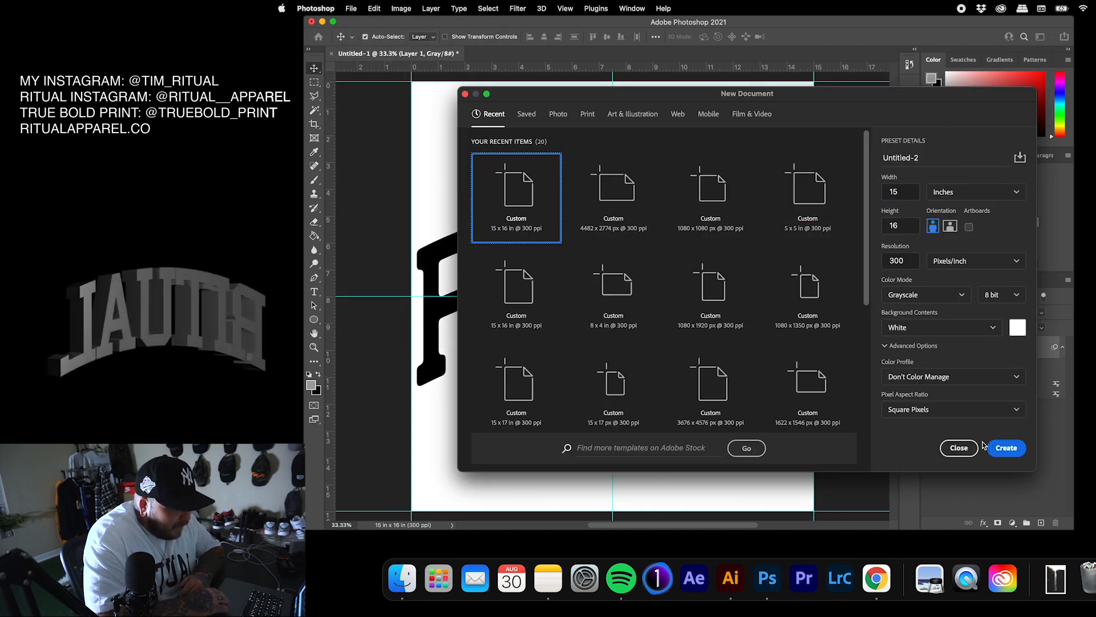
click(1006, 448)
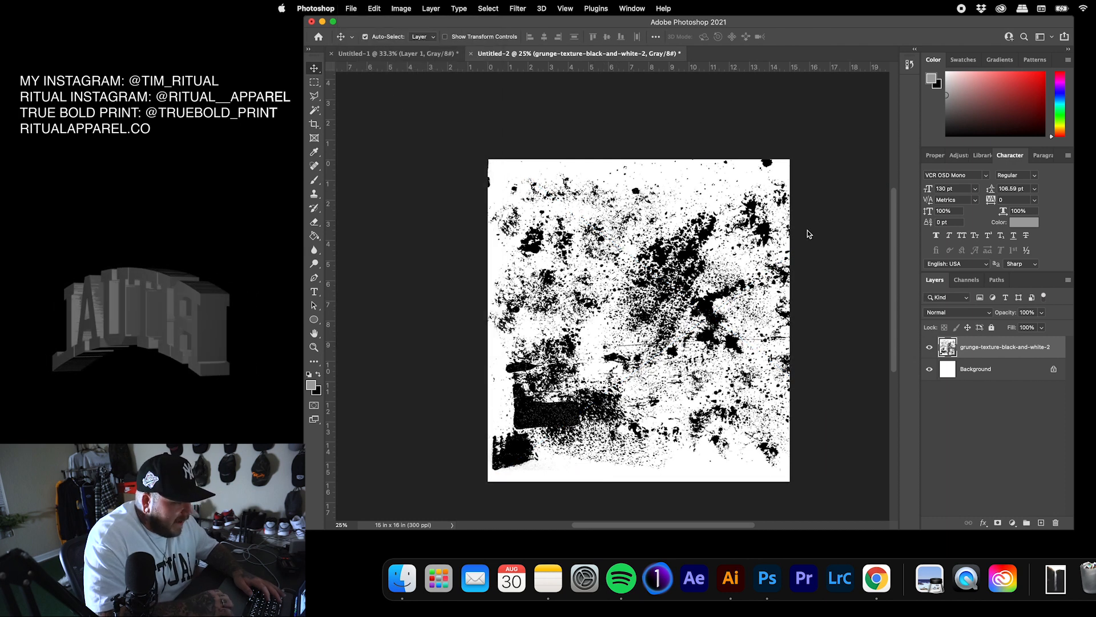
Save the texture document as 123.psd in Photoshop format
key(cmd+shift+s)
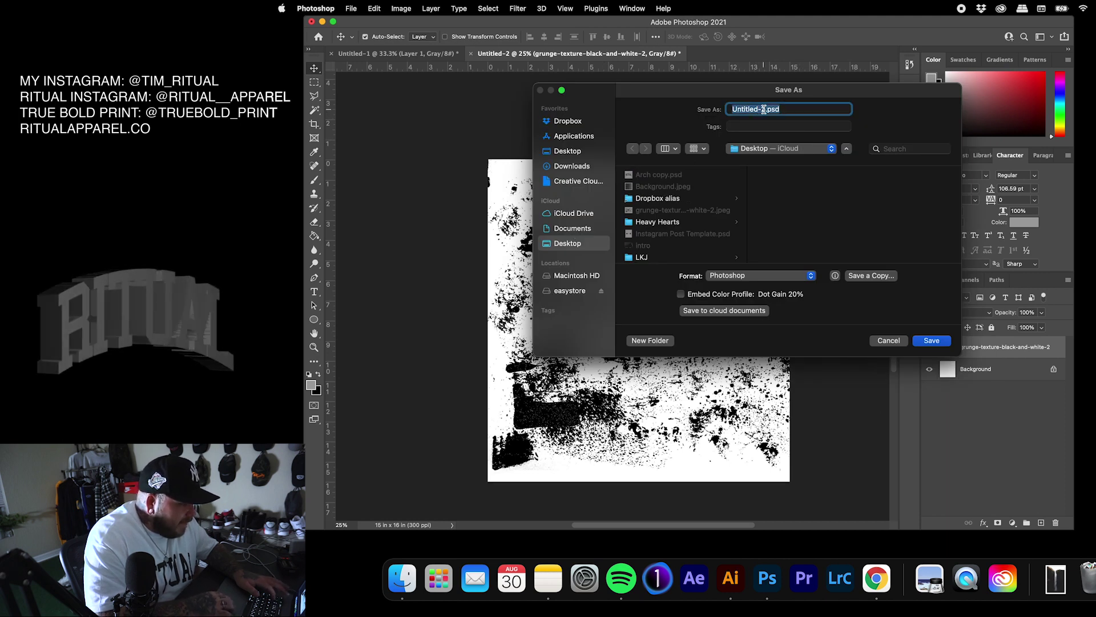
text(123.psd)
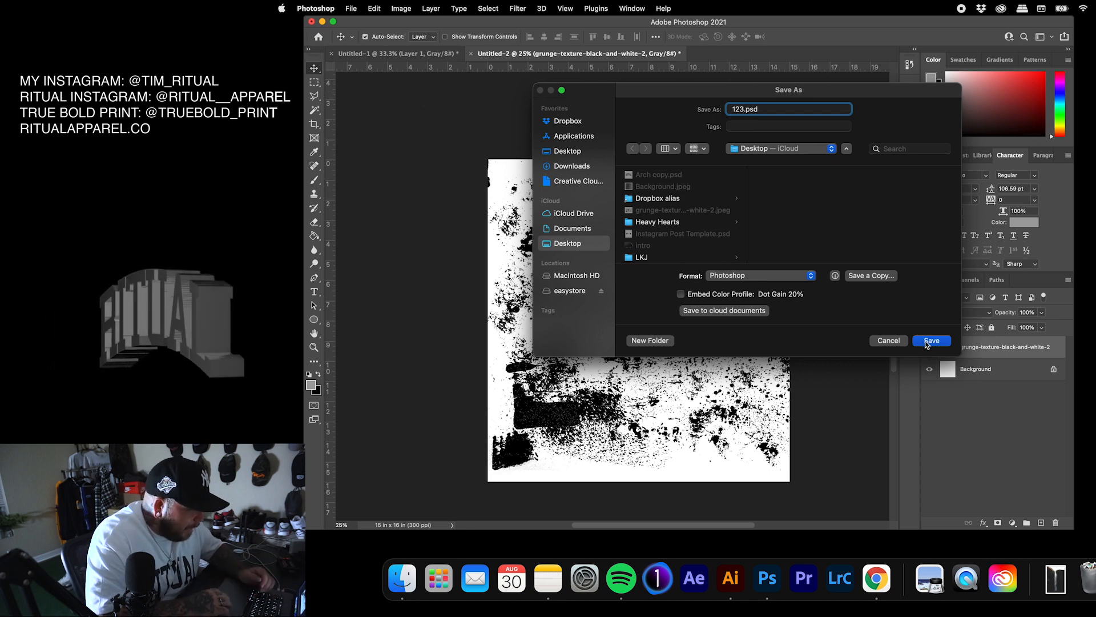
click(931, 340)
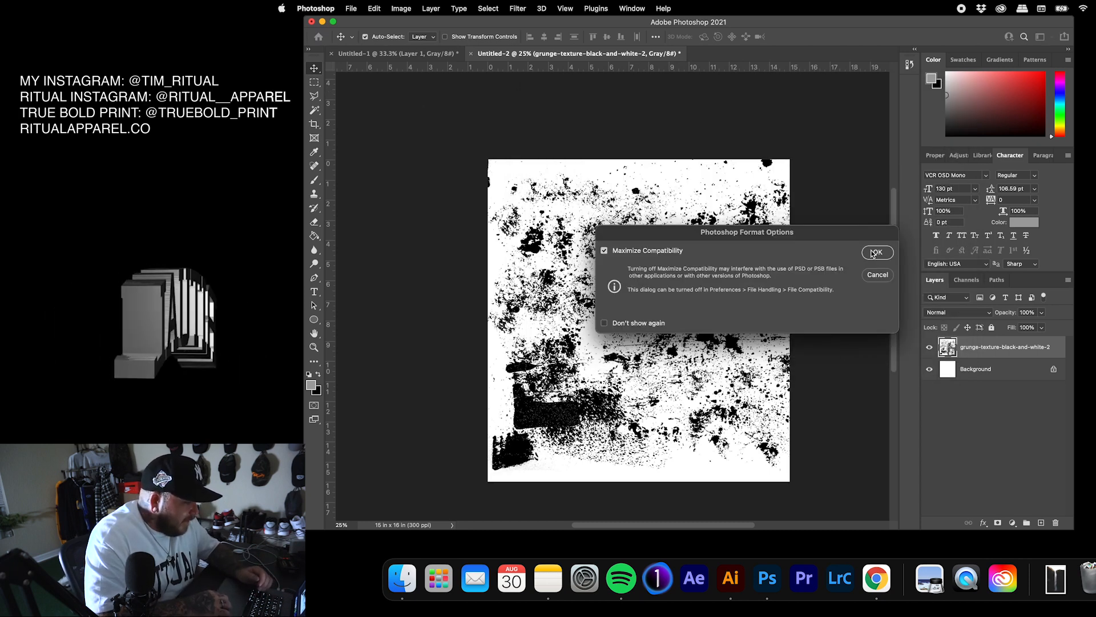
click(876, 253)
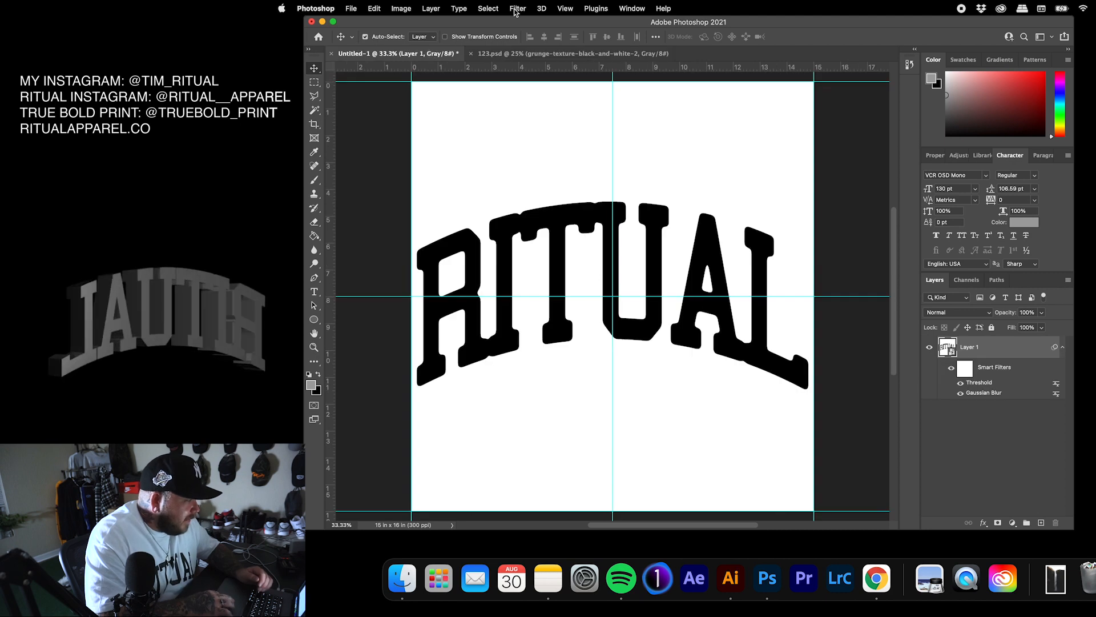
Apply a Displace smart filter to RITUAL using 123.psd as the displacement map
click(517, 8)
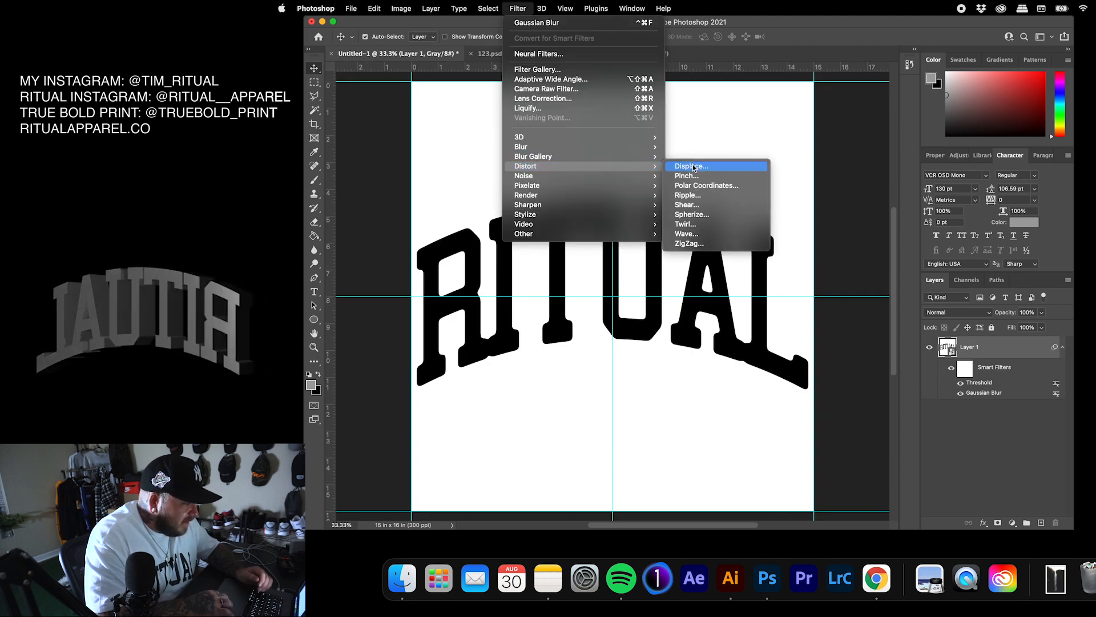
click(691, 165)
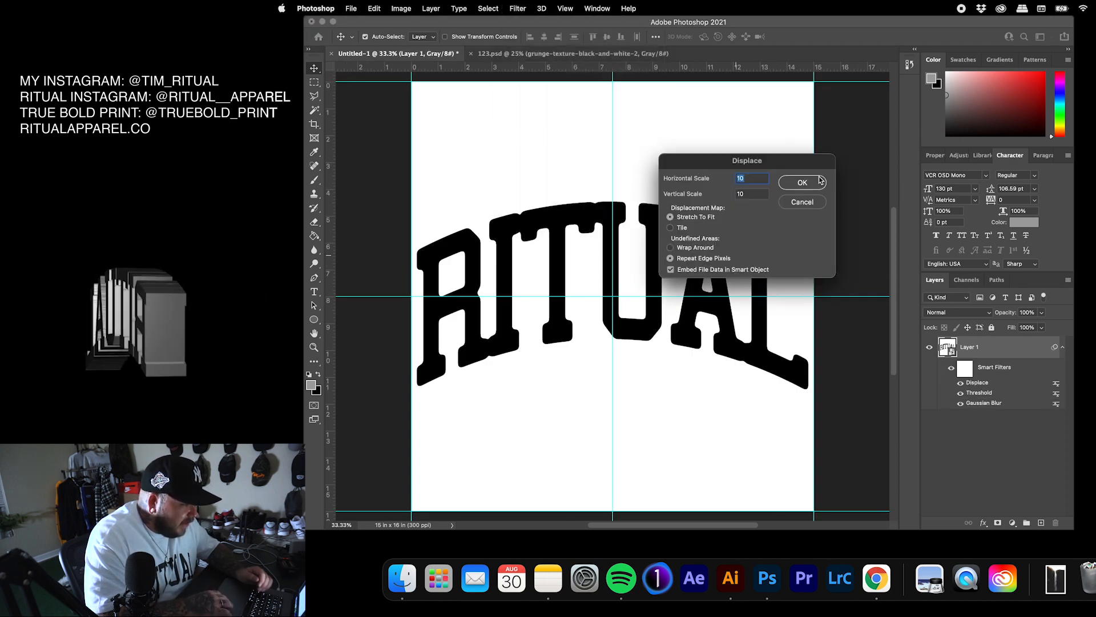
click(802, 182)
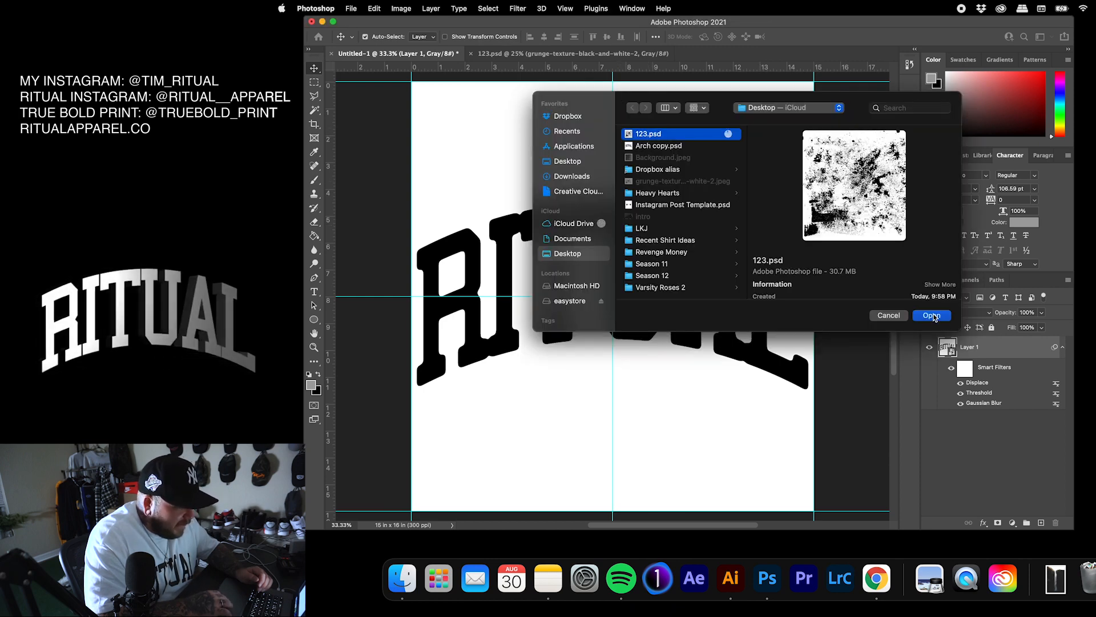
click(931, 315)
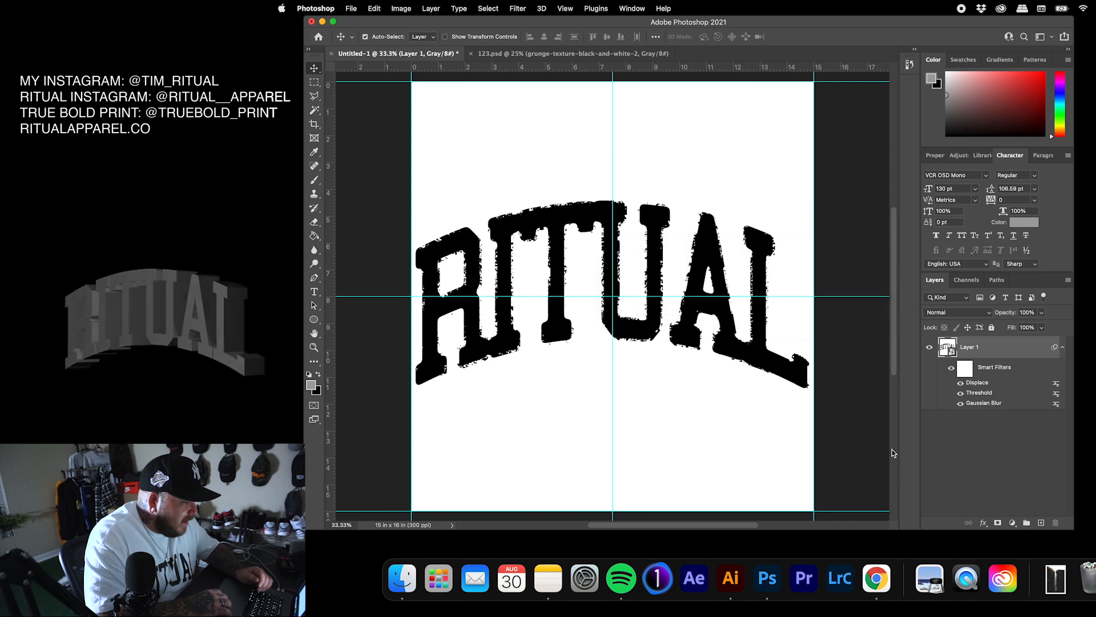
key(cmd+minus)
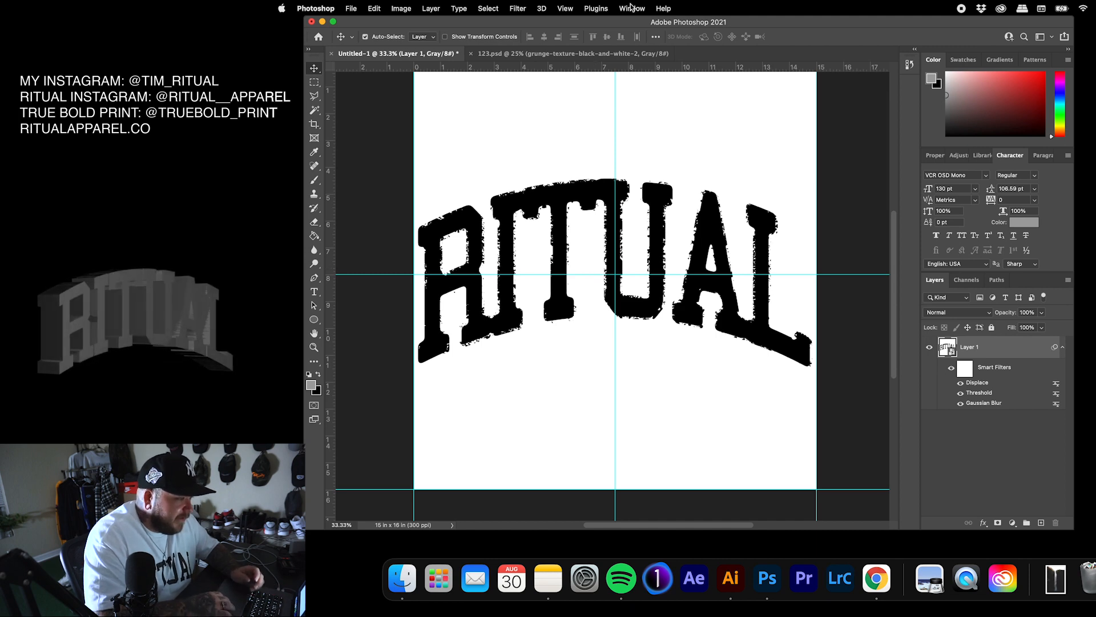
mouse_move(594, 54)
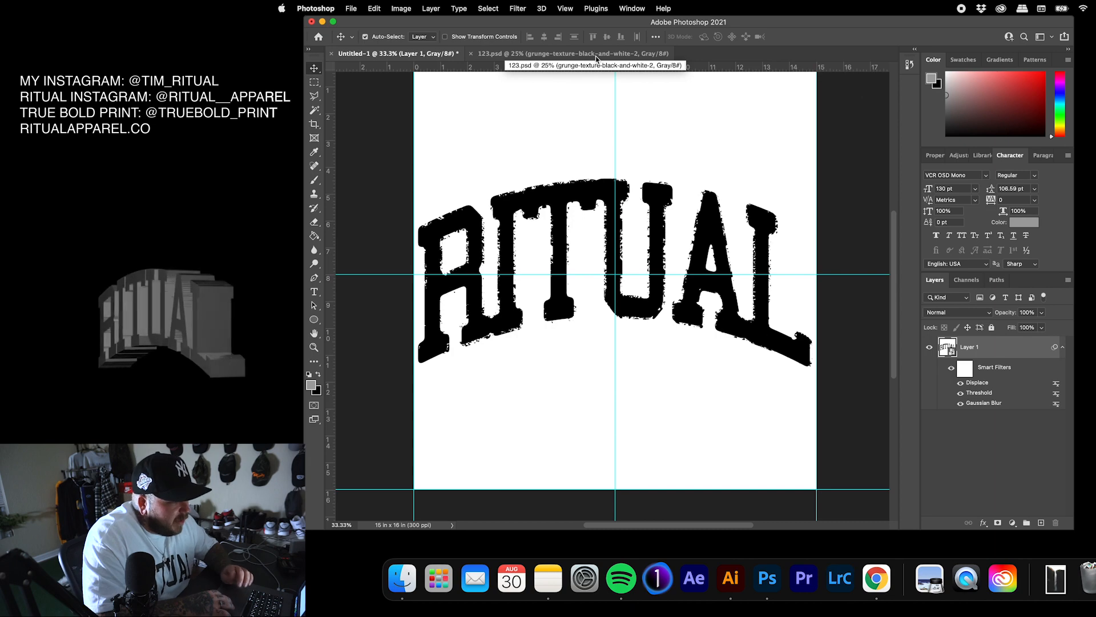
In 123.psd, commit the rotated texture and save the document
click(566, 54)
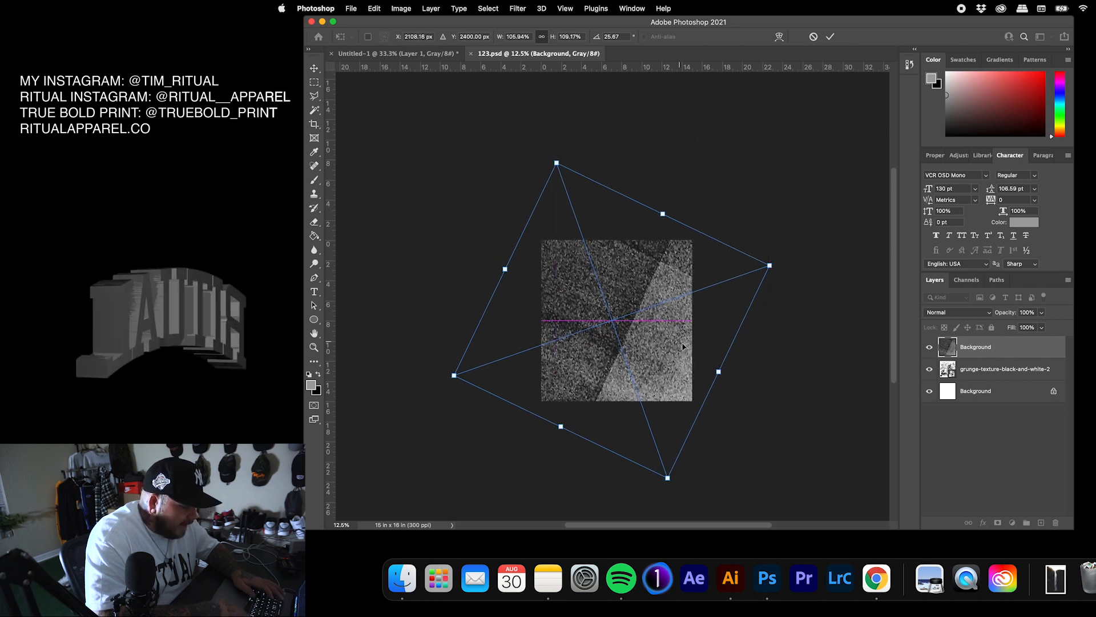
key(Return)
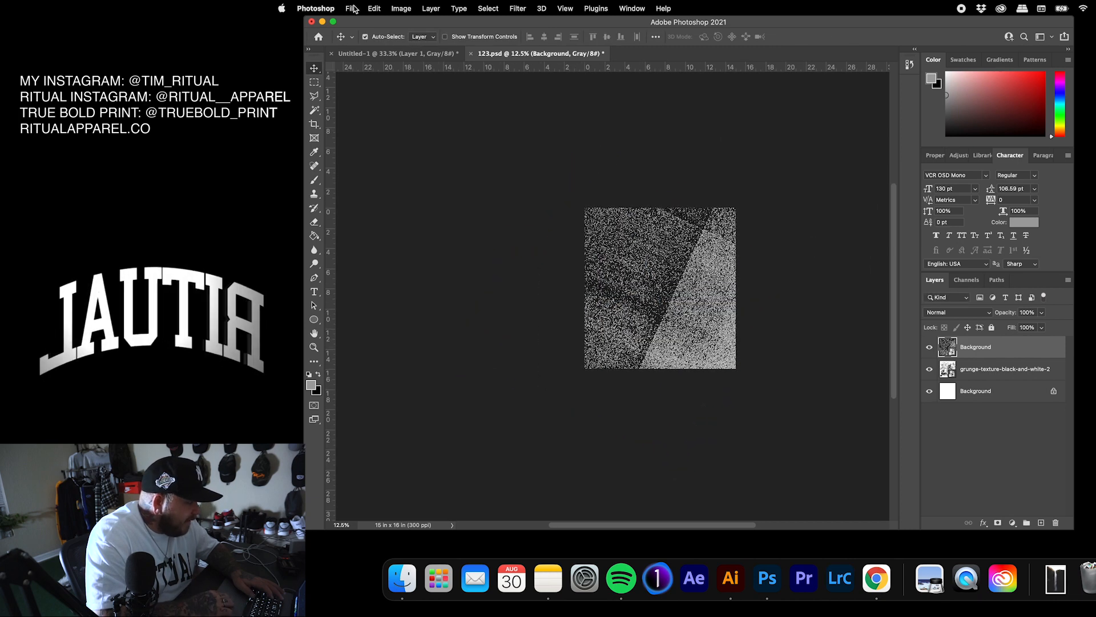
key(cmd+s)
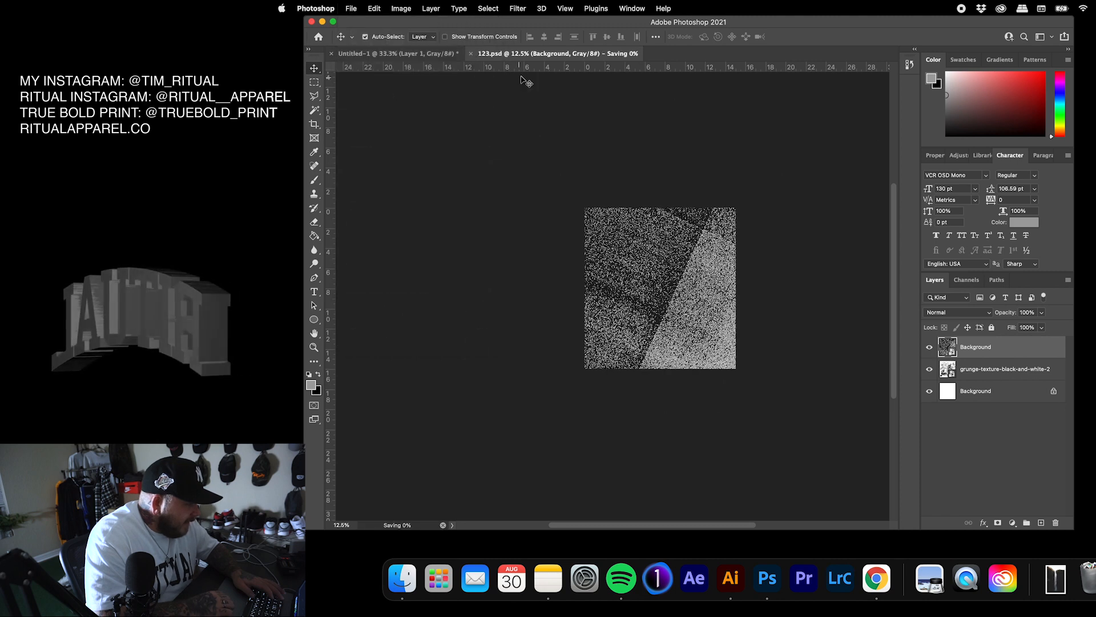
click(395, 53)
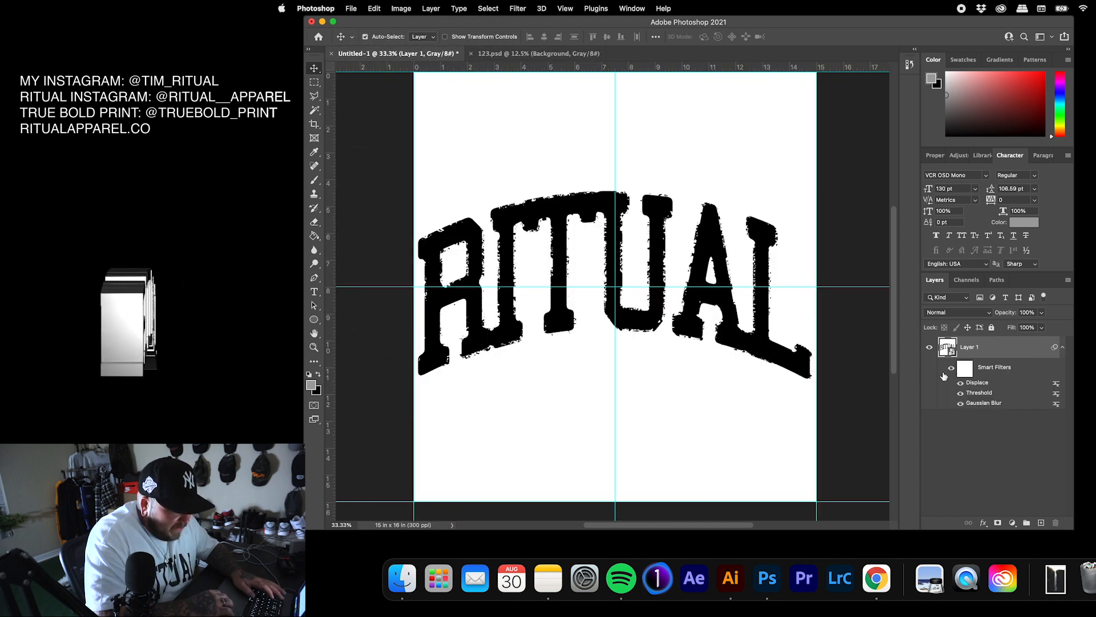
click(950, 382)
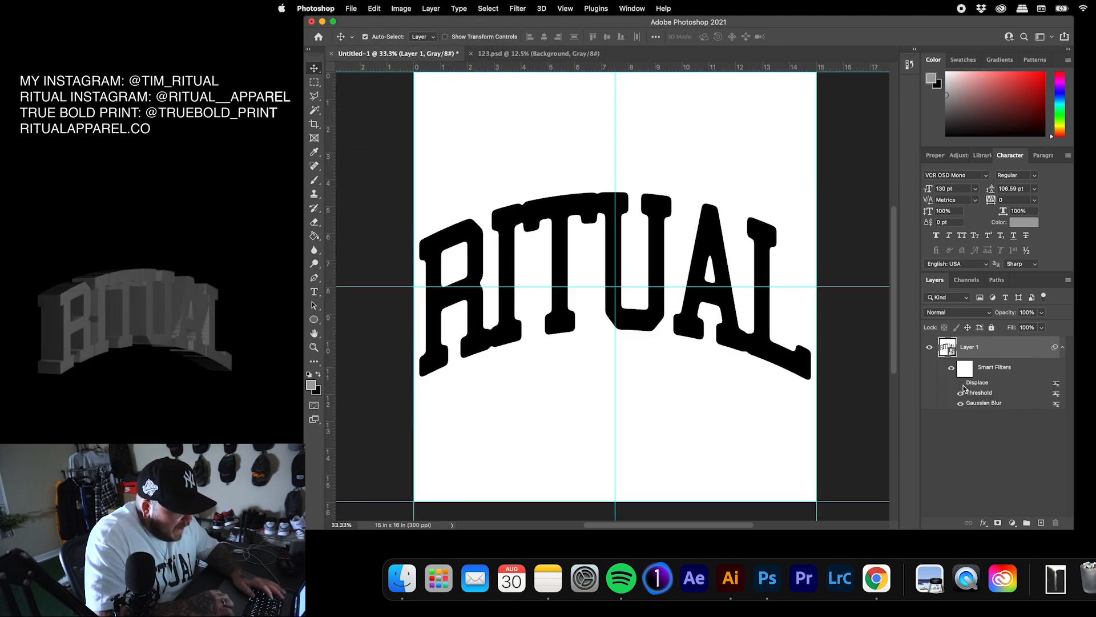
click(960, 382)
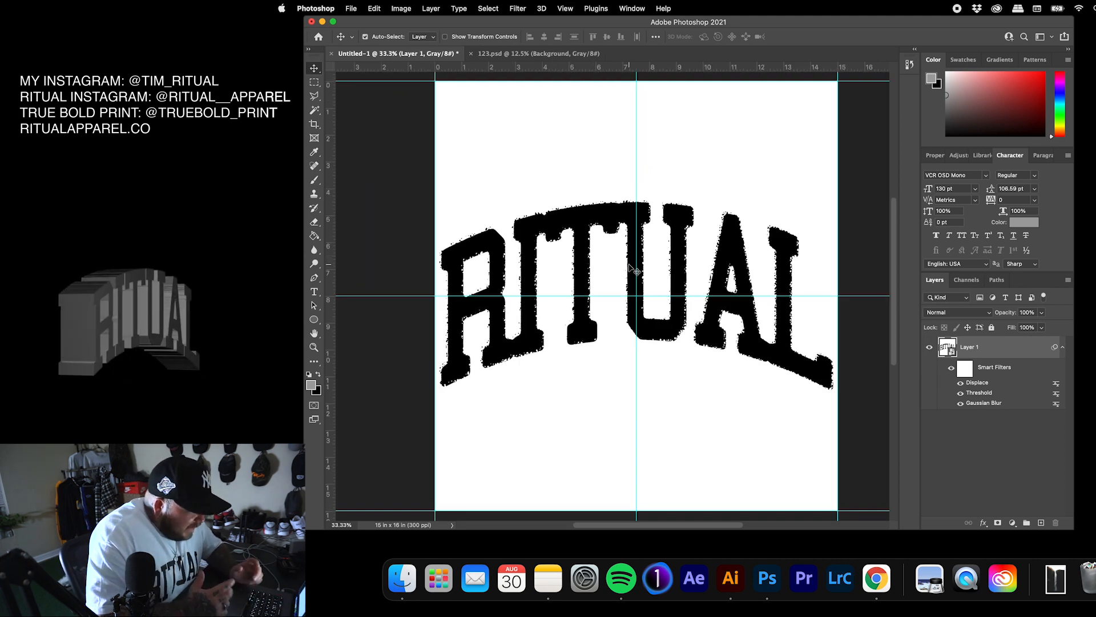
click(538, 53)
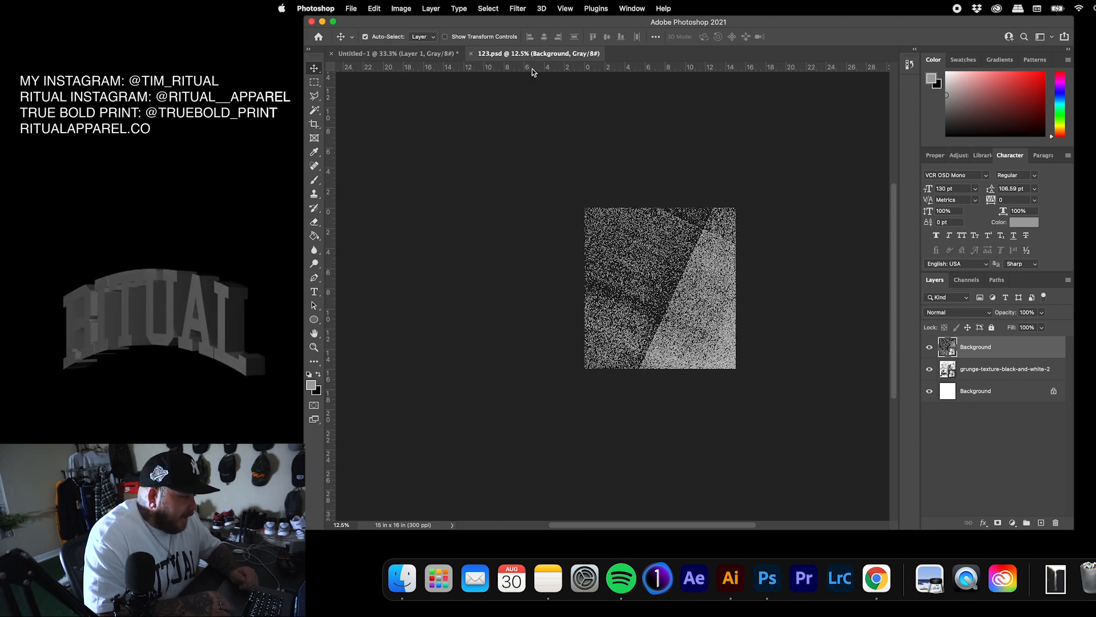
Apply a Ripple distortion with 303% amount and Small size to the RITUAL lettering
click(378, 53)
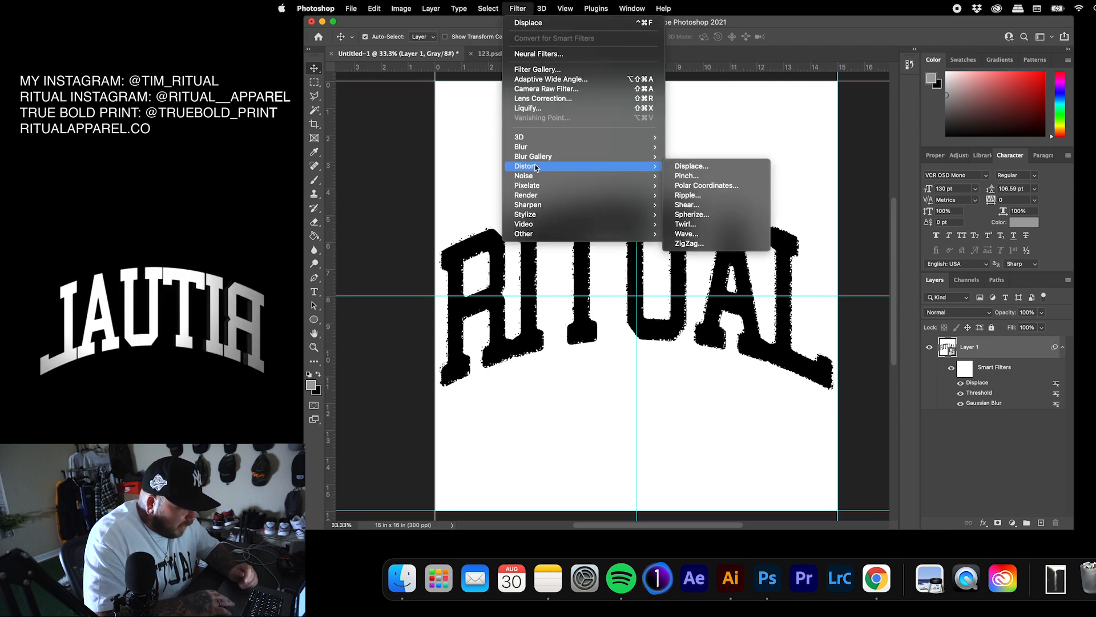
click(688, 194)
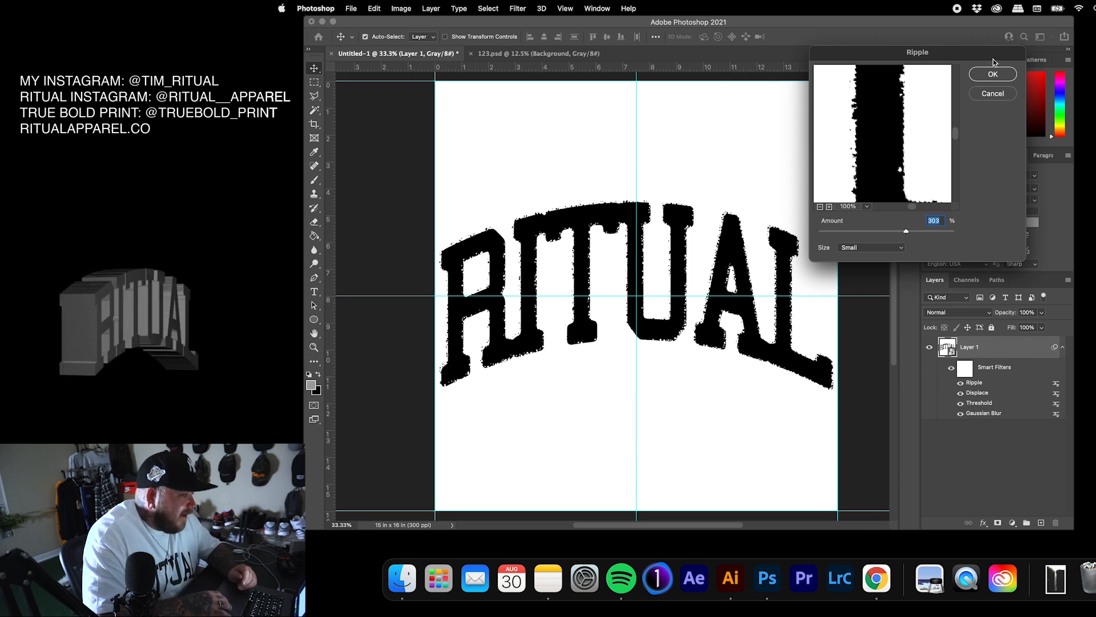
click(992, 74)
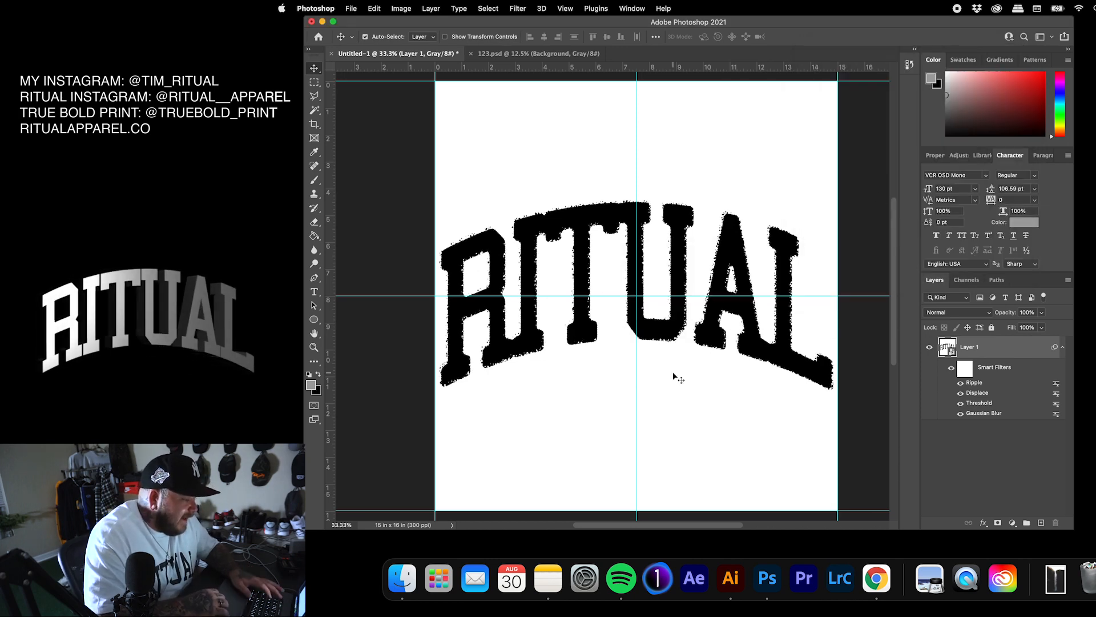
Apply a Crystallize filter with cell size 10 to the RITUAL lettering
click(517, 9)
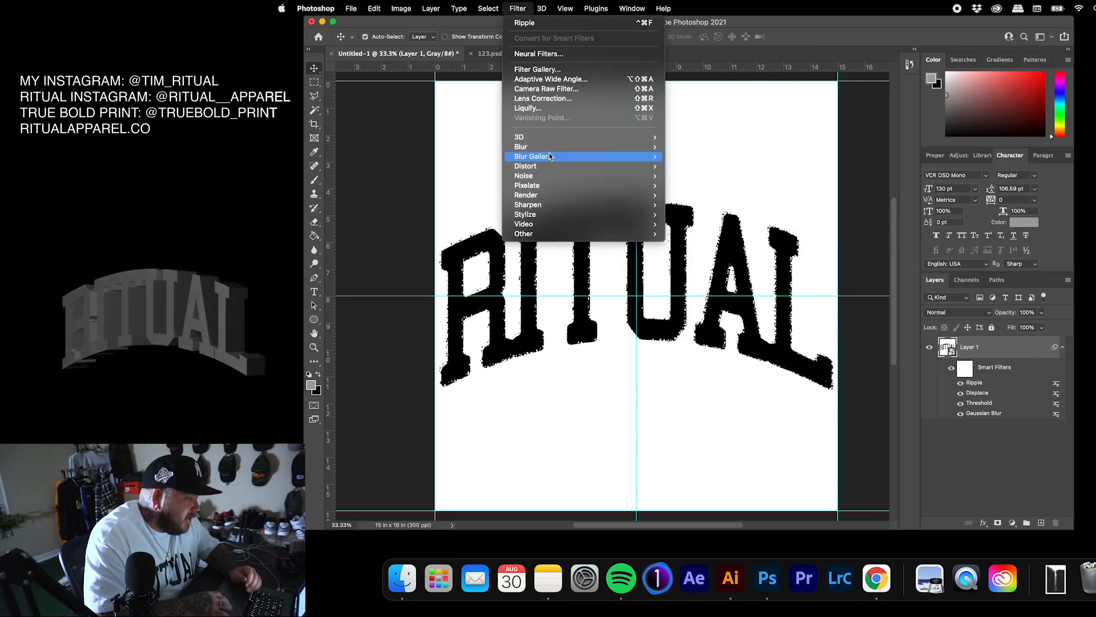
mouse_move(526, 185)
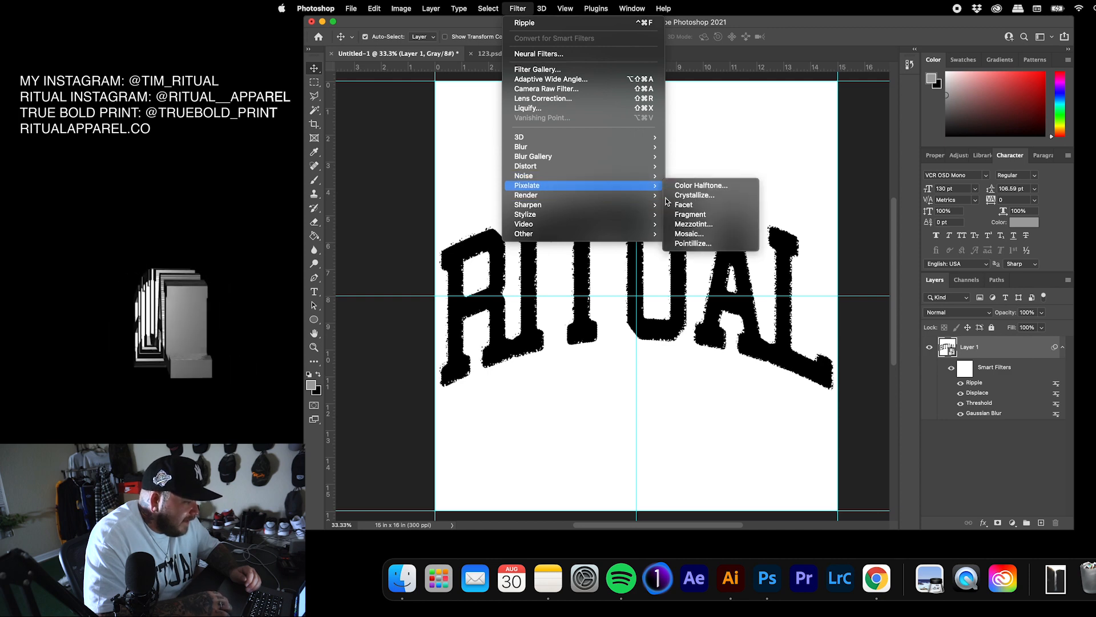
mouse_move(700, 185)
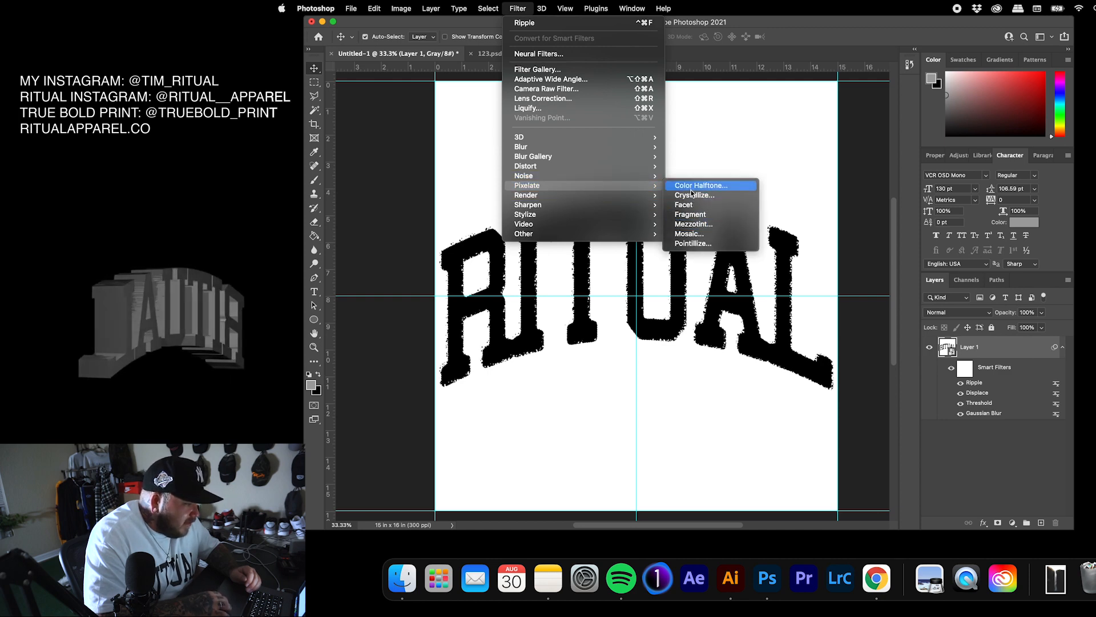
click(695, 195)
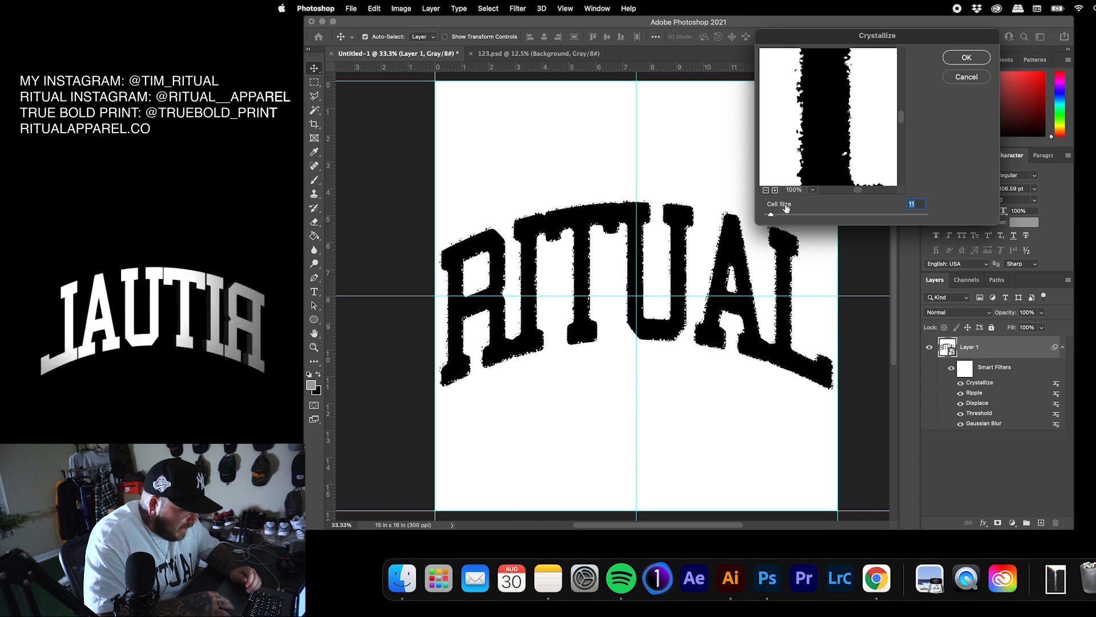
drag(775, 215, 828, 215)
text(10)
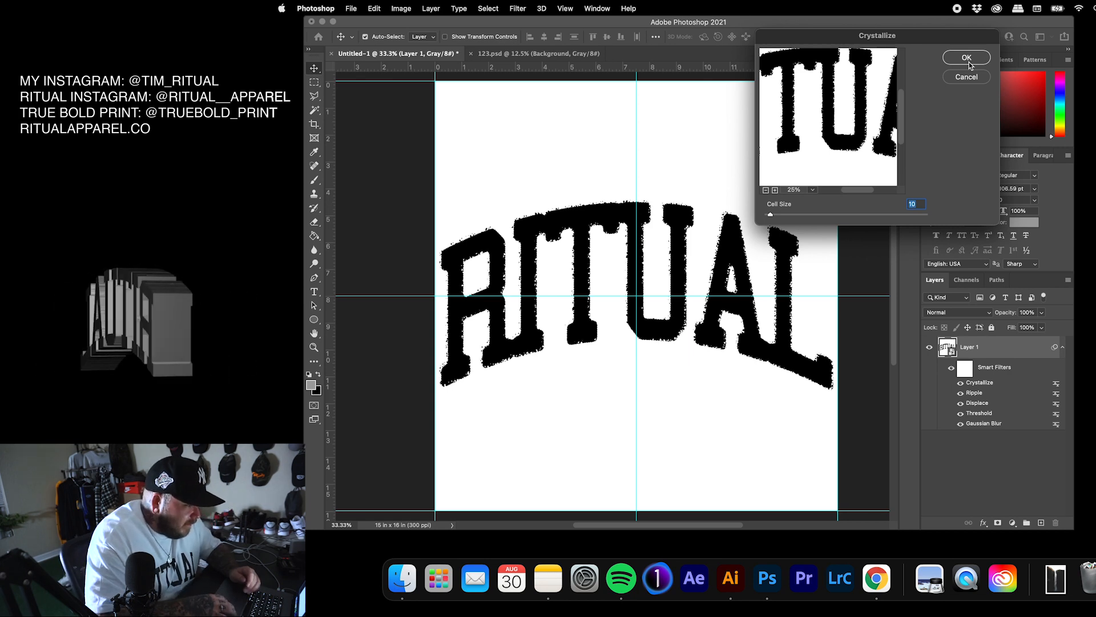
click(966, 57)
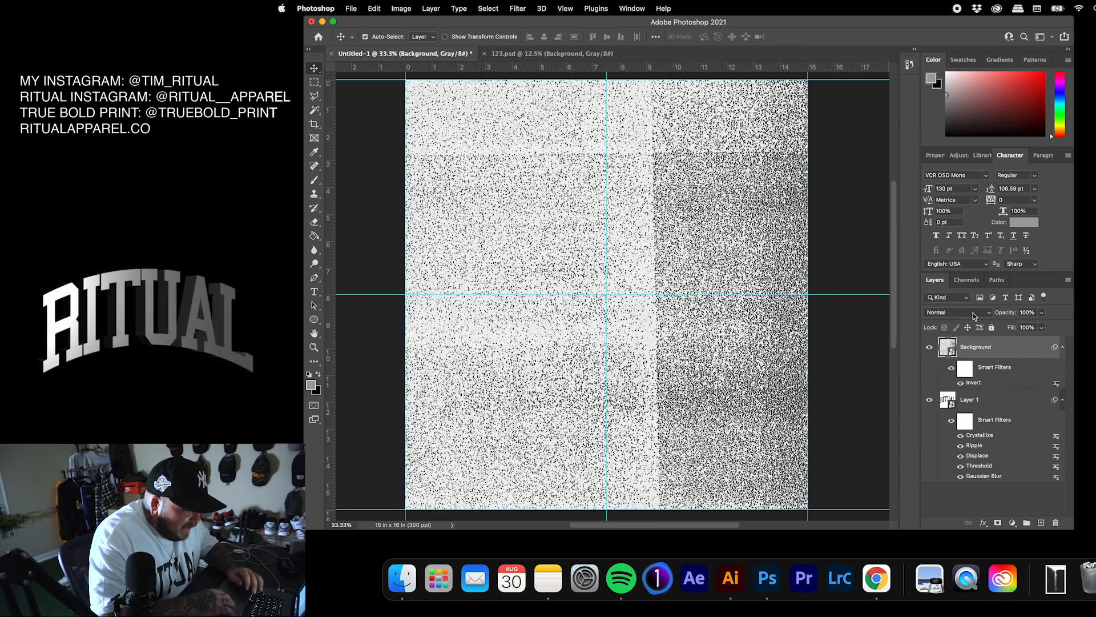
Set the inverted texture layer to Multiply, then select the RITUAL lettering layer
click(958, 312)
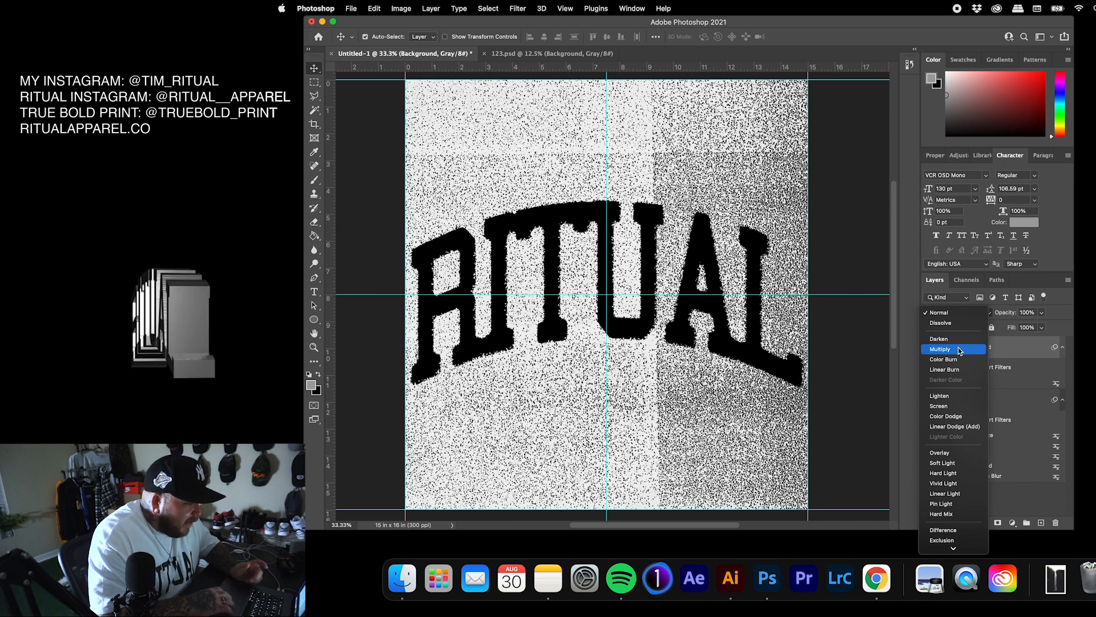
click(940, 349)
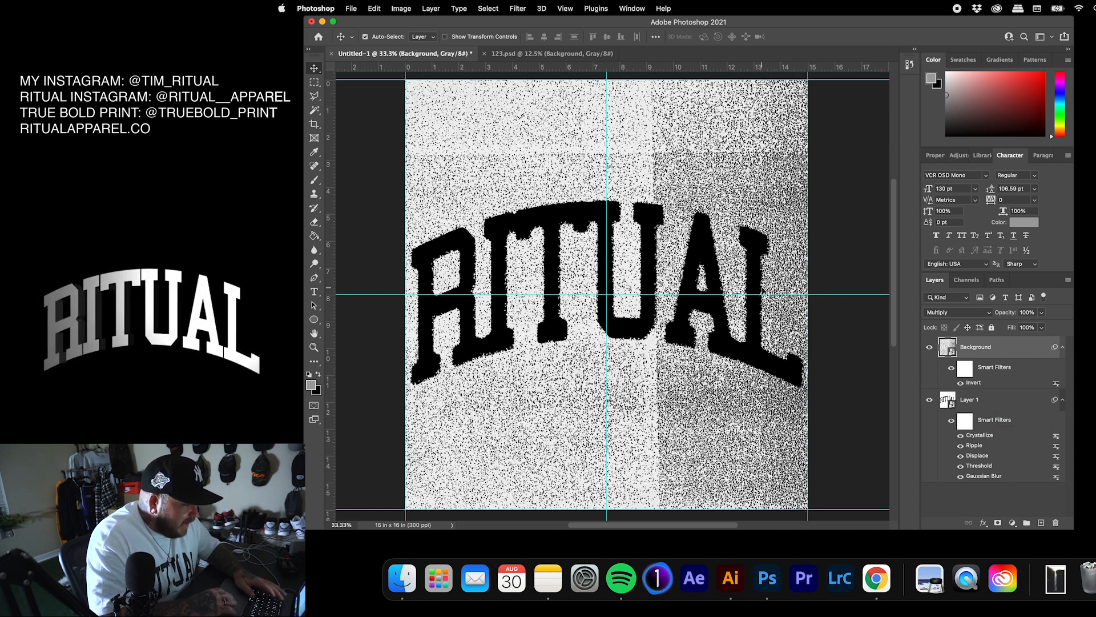
click(969, 399)
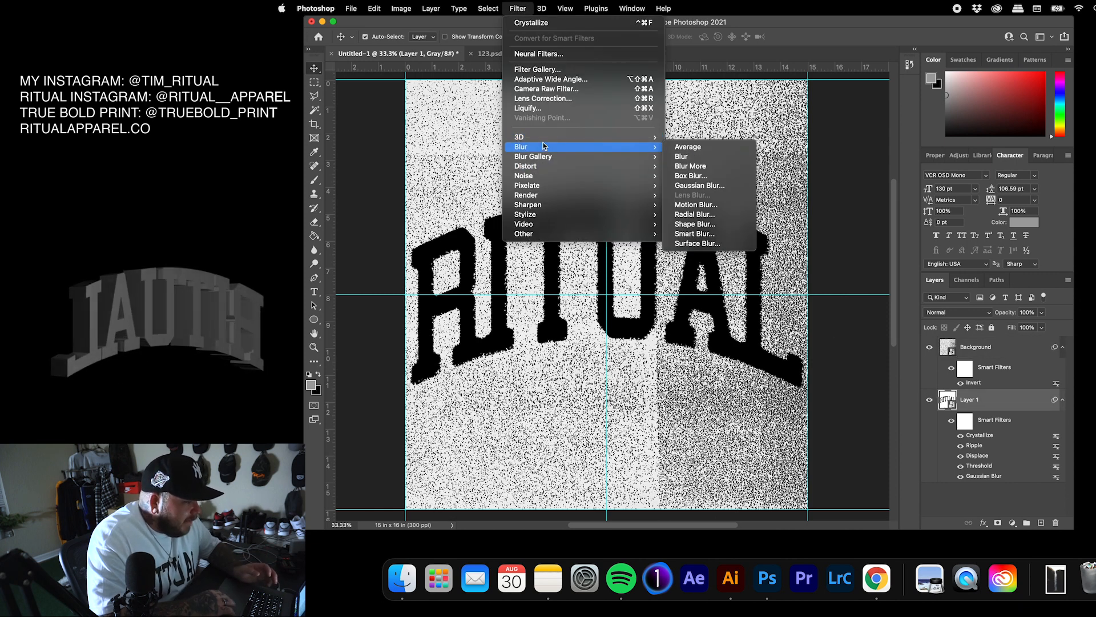
Apply a Gaussian Blur with a 3.0-pixel radius to the RITUAL lettering
click(699, 185)
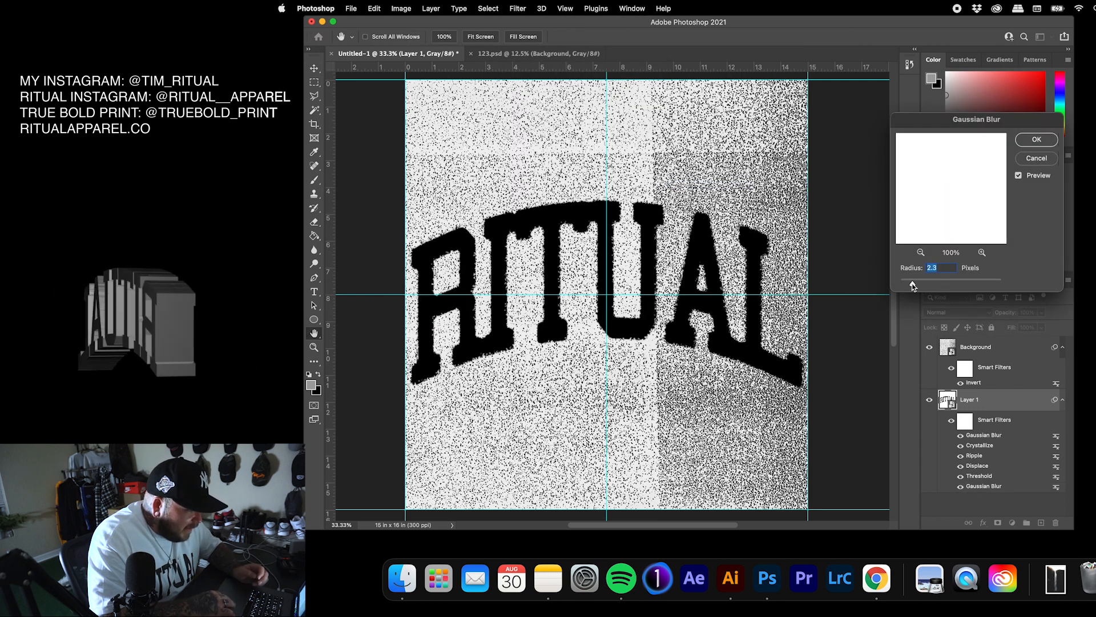
click(913, 283)
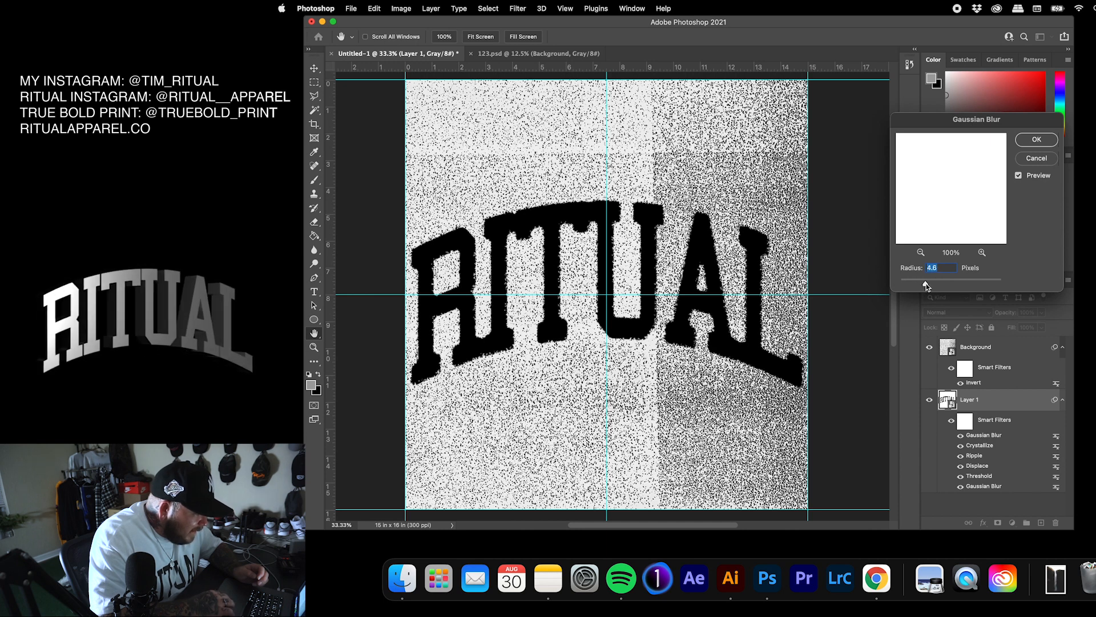
click(941, 267)
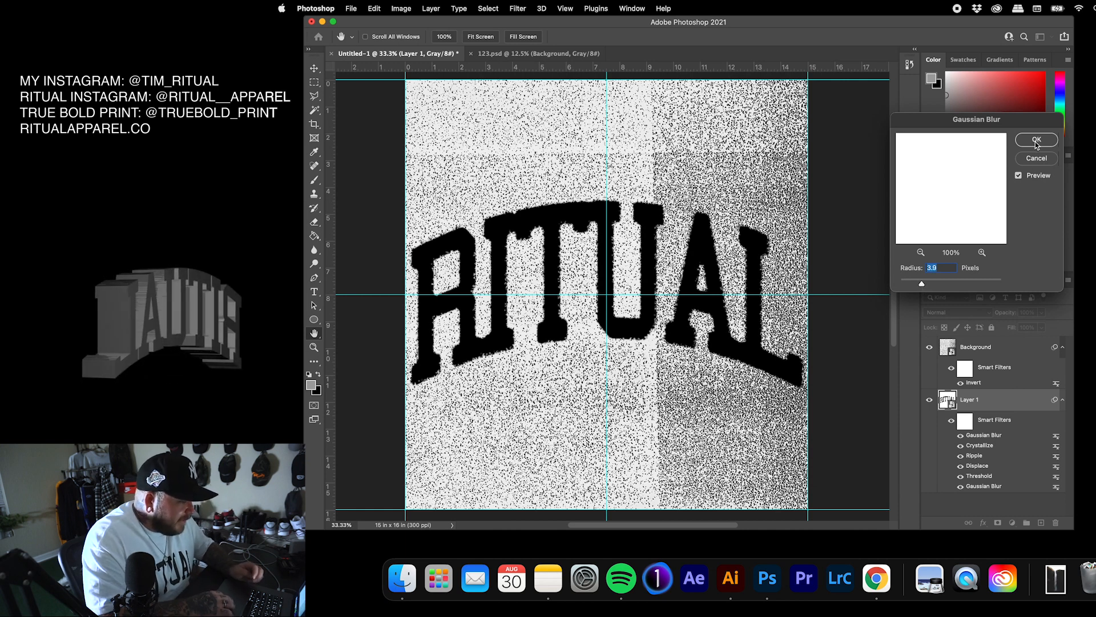
click(1035, 140)
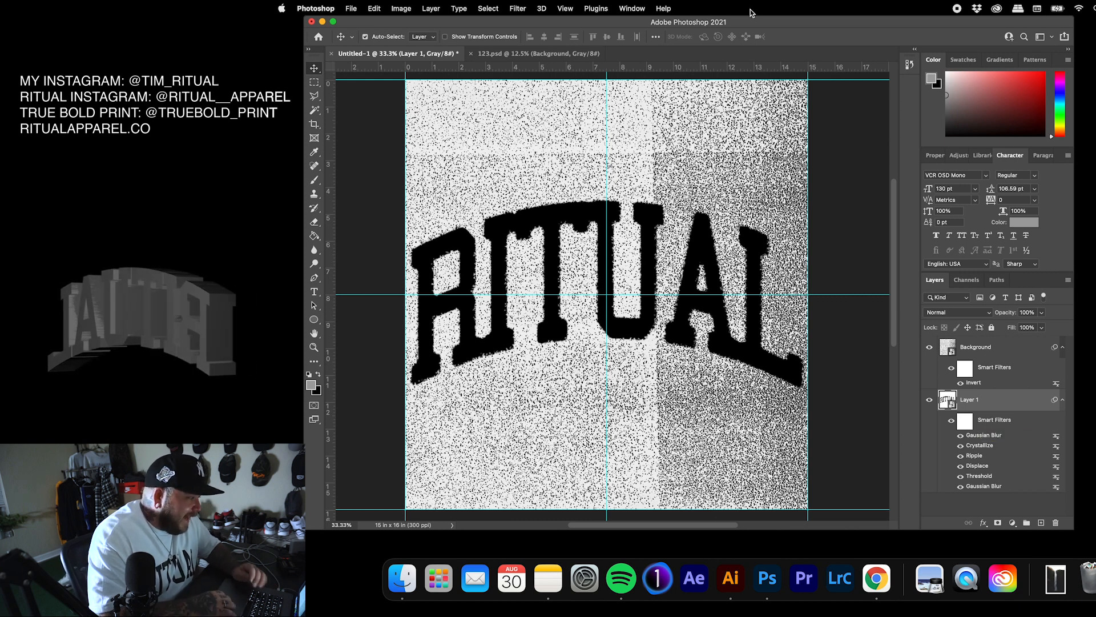
Apply Add Noise at 28.33% Uniform to the RITUAL lettering
click(517, 9)
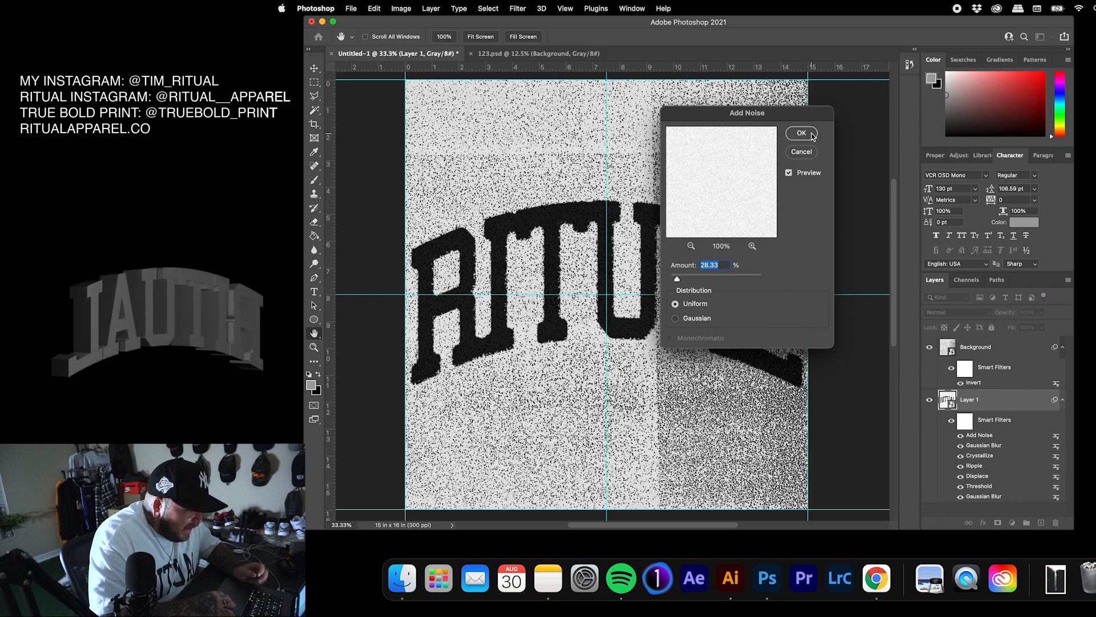
click(801, 133)
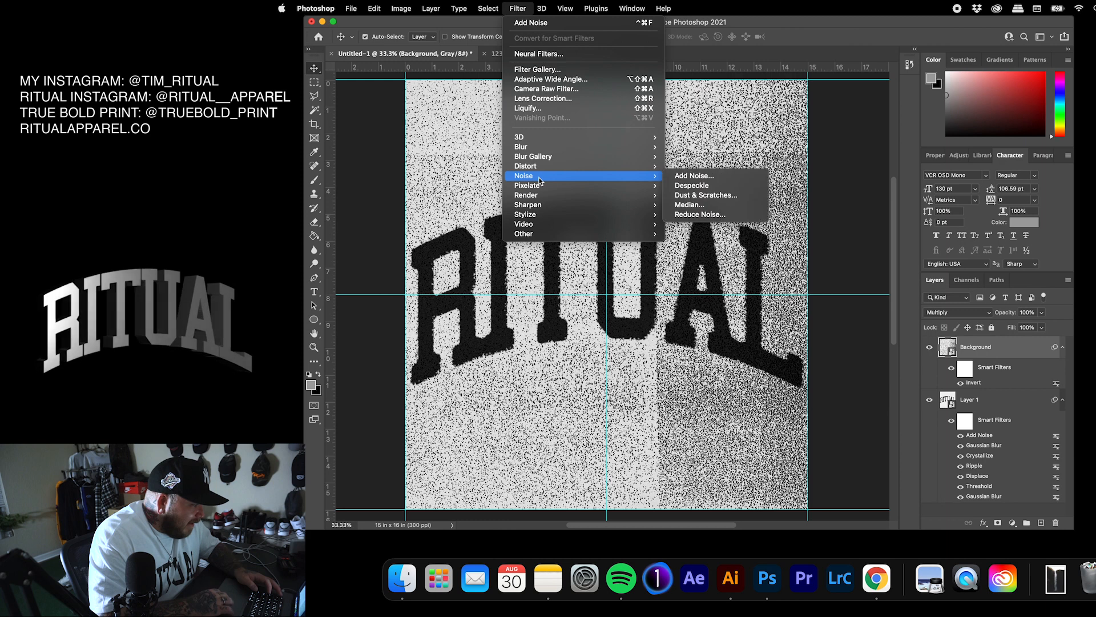
Apply Add Noise at 18.92% Uniform to the texture background layer
click(693, 175)
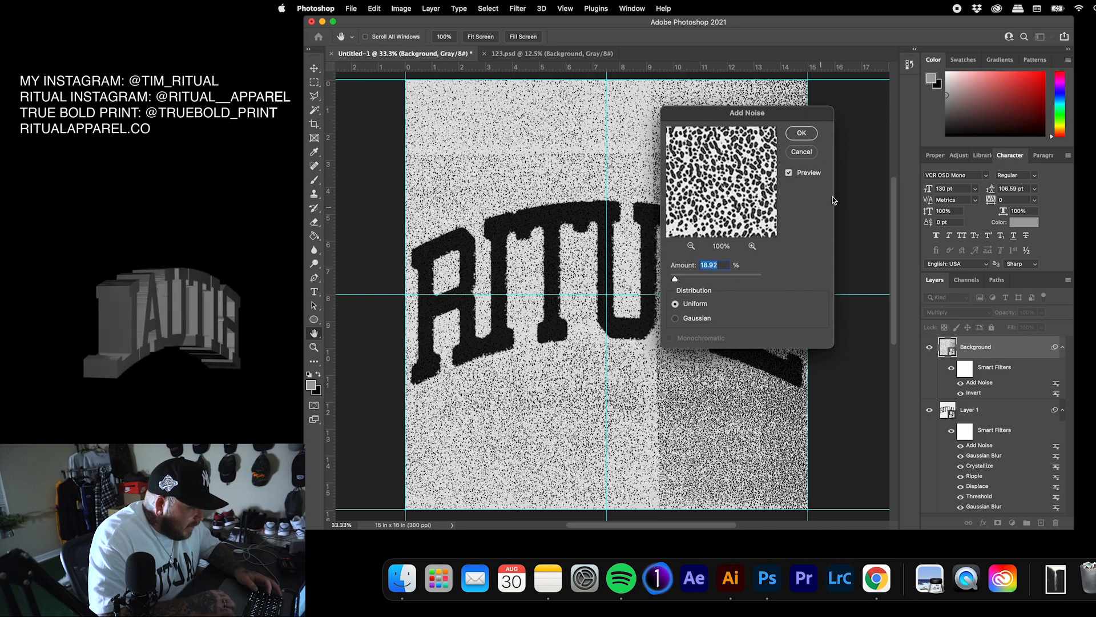
click(801, 133)
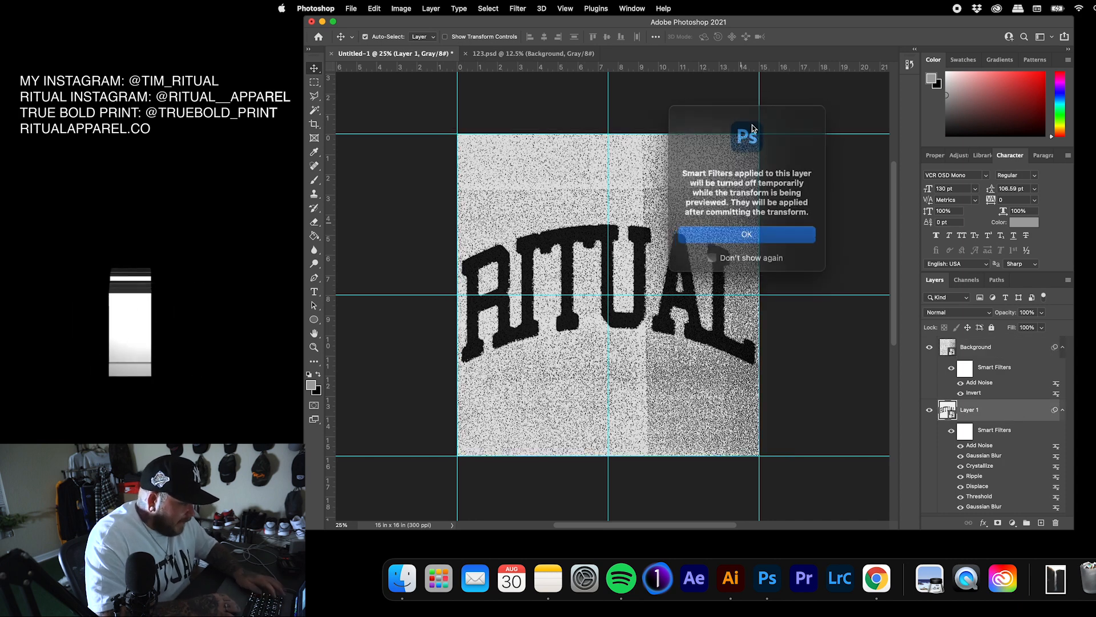
Accept the smart filters warning to start free-transforming the RITUAL layer
click(745, 234)
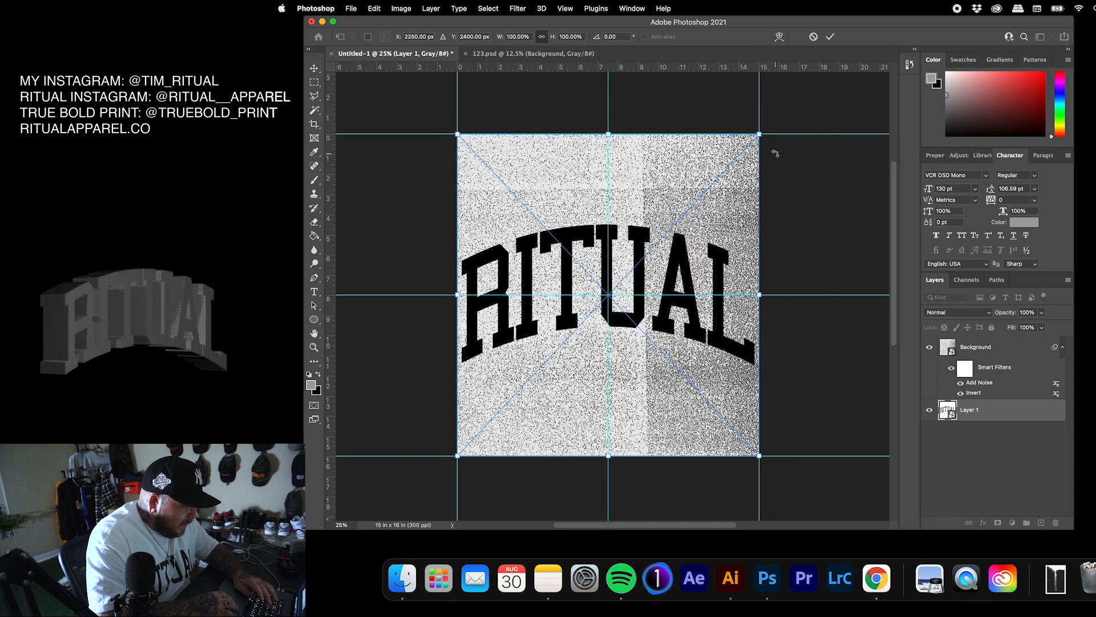